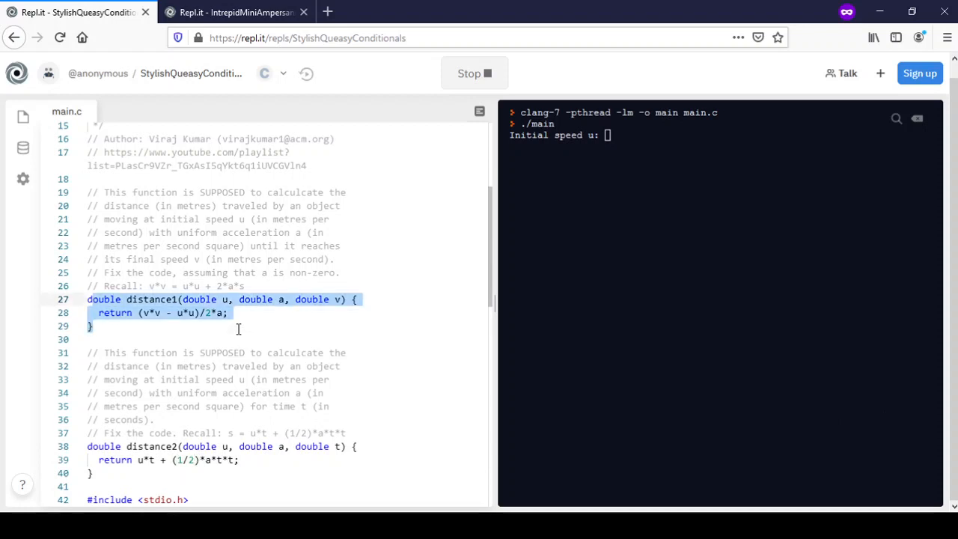
mouse_move(236, 333)
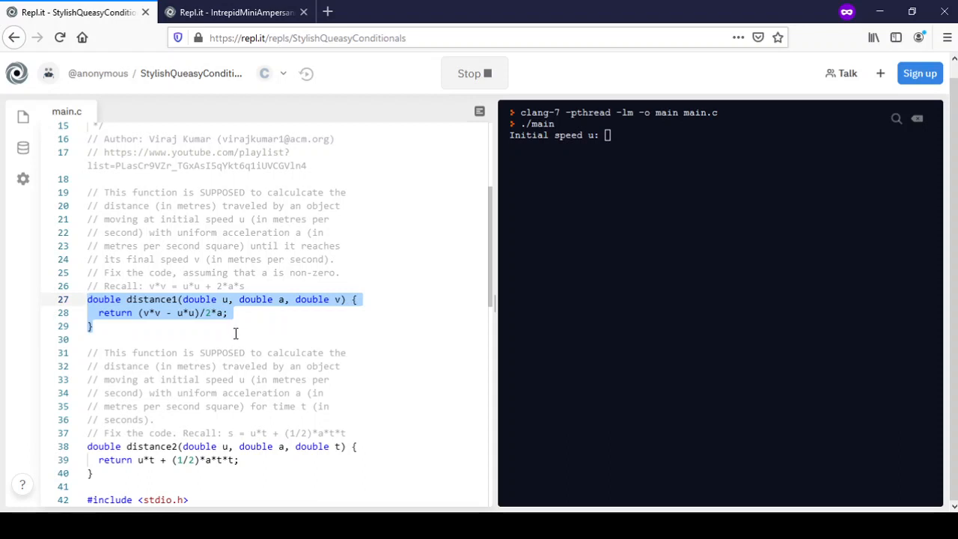
Look over distance2, then enter speed 0, acceleration 1, time 1, yielding distances 0.5 and 0.0
scroll(down, 3)
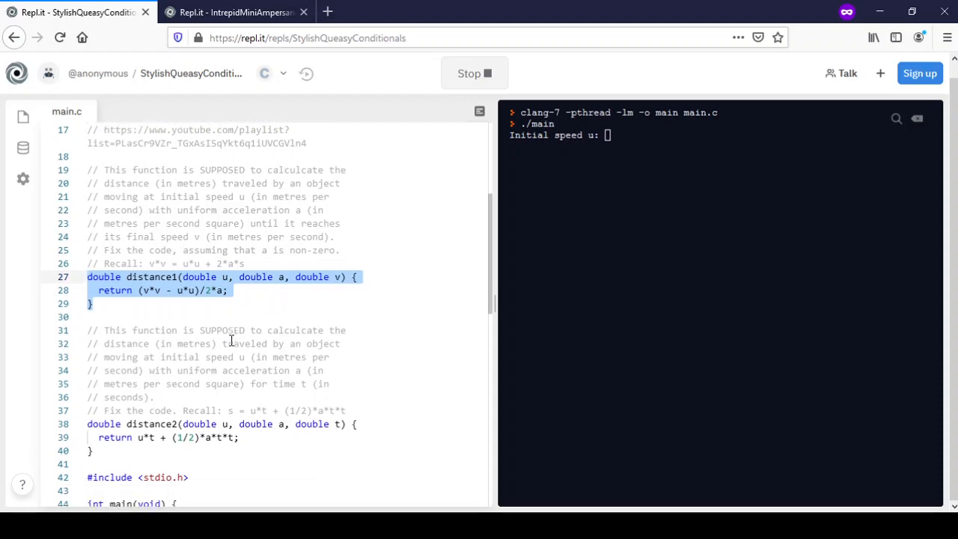
click(142, 437)
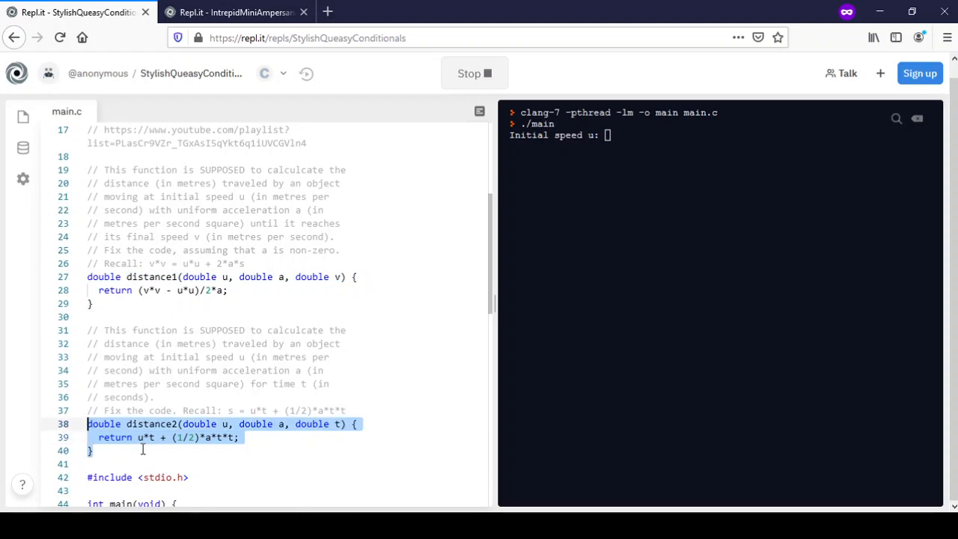
mouse_move(191, 336)
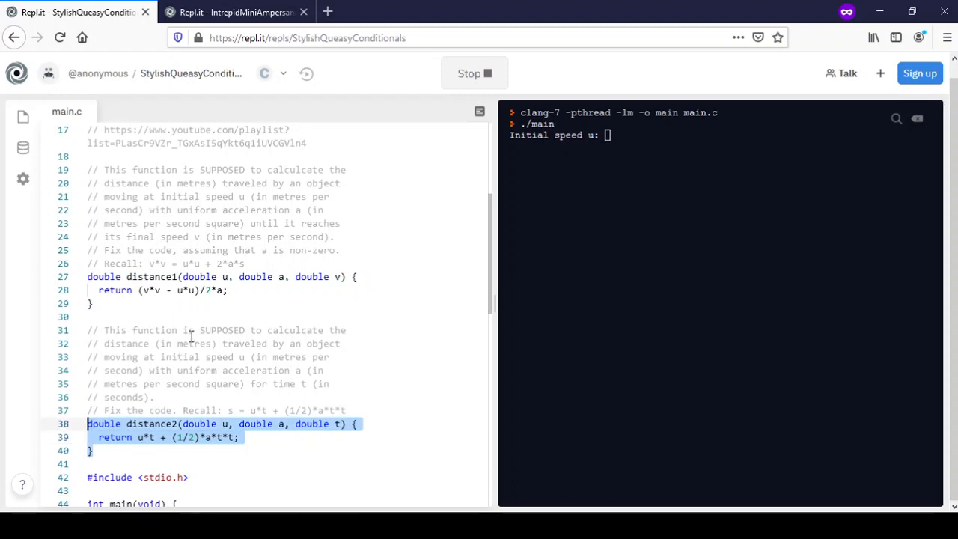
click(196, 316)
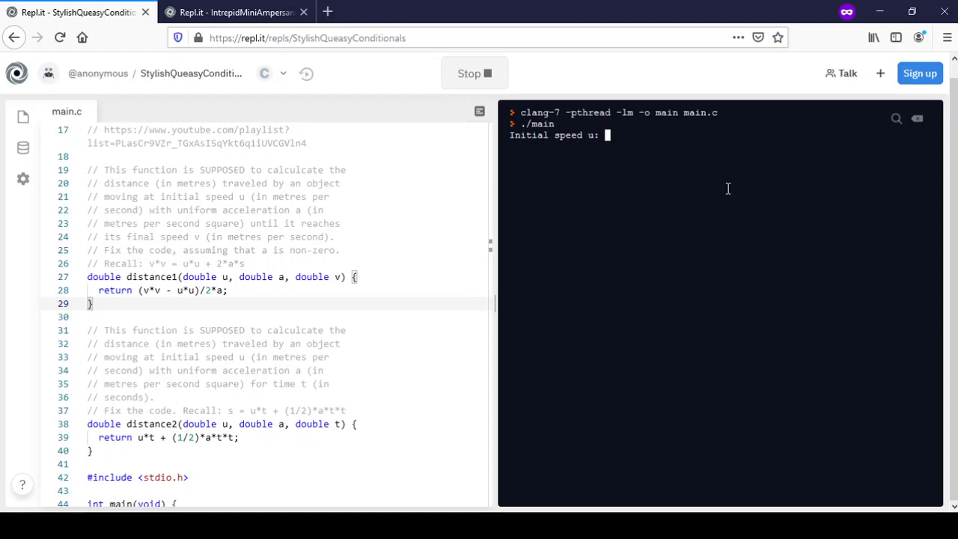
text(0)
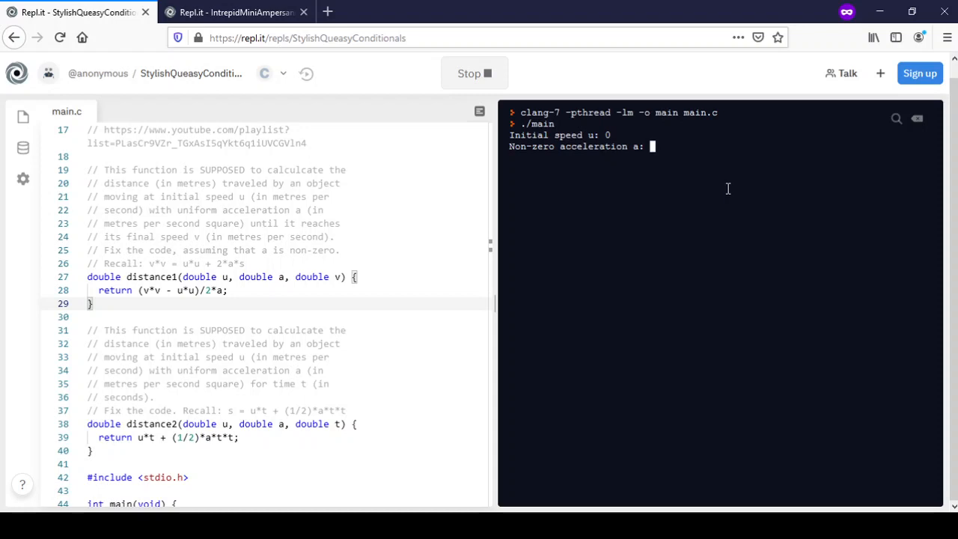
text(1)
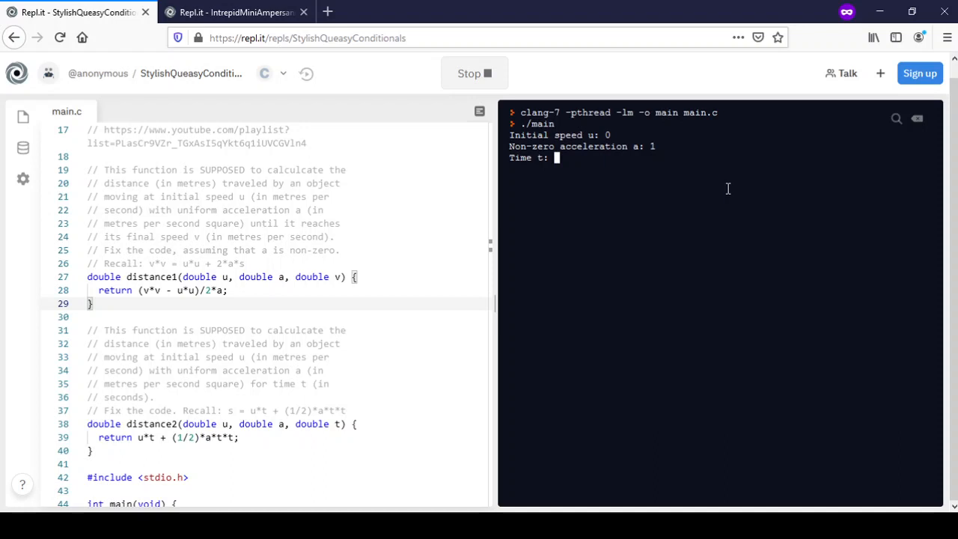
text(1)
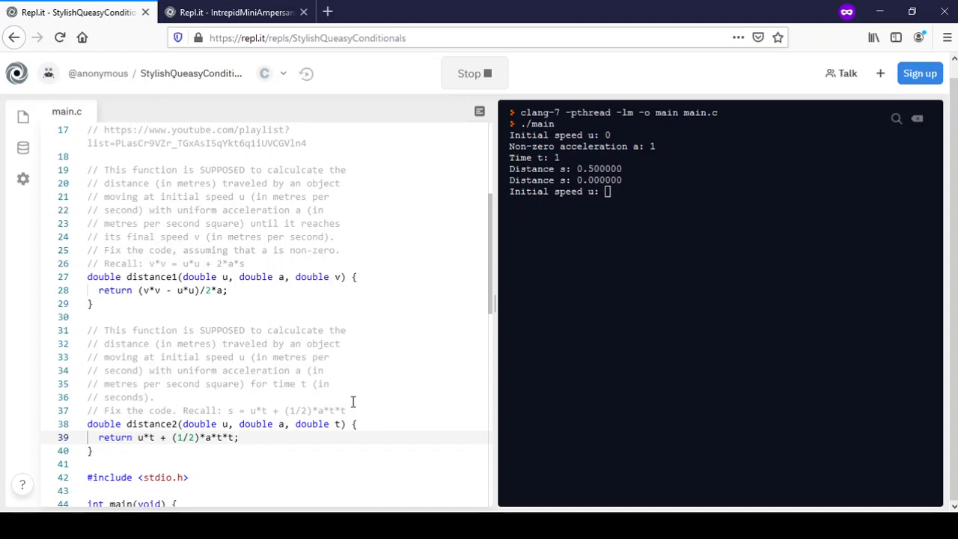
click(232, 436)
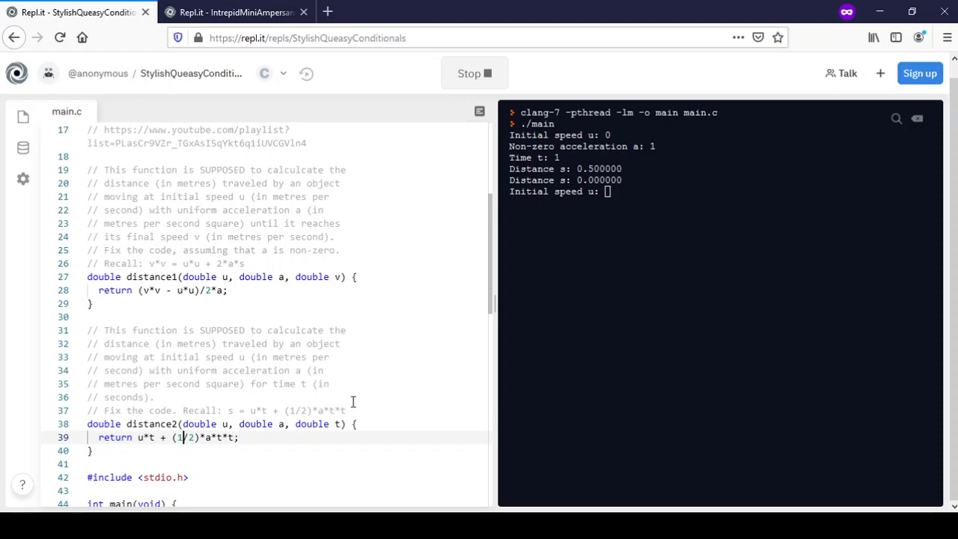
double_click(144, 437)
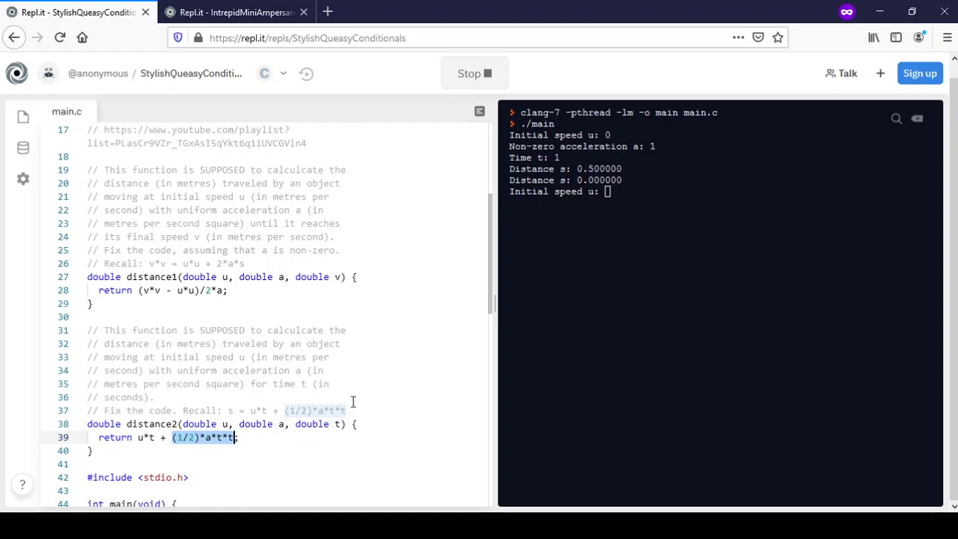
mouse_move(477, 270)
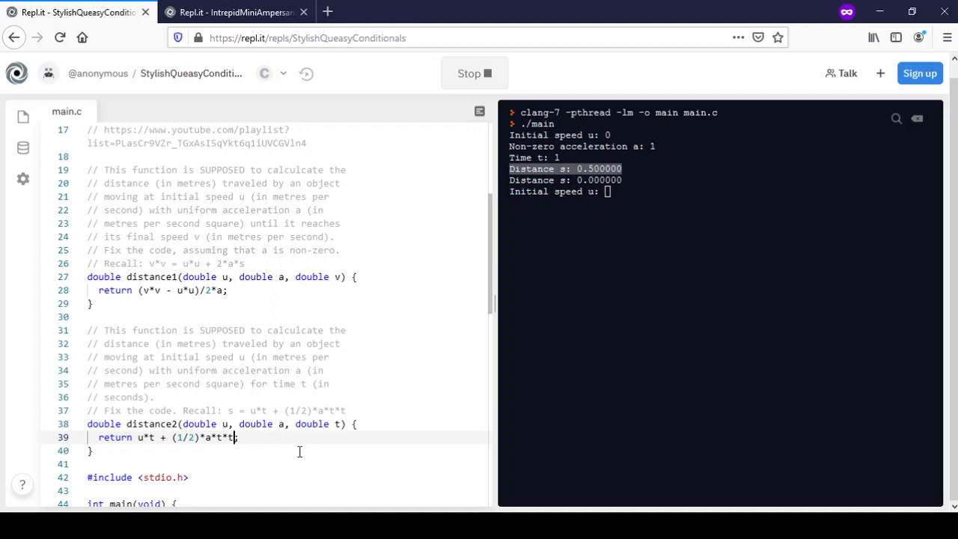
double_click(207, 437)
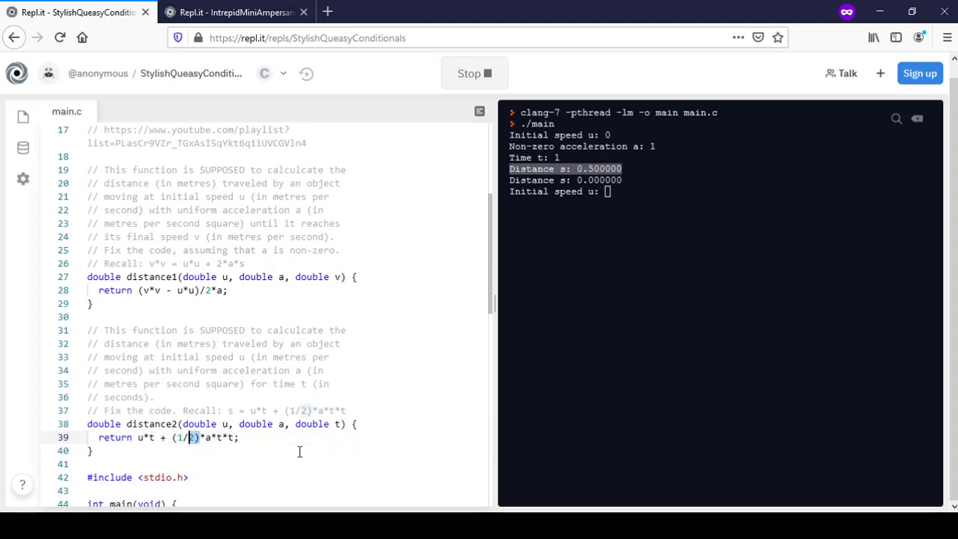
double_click(185, 436)
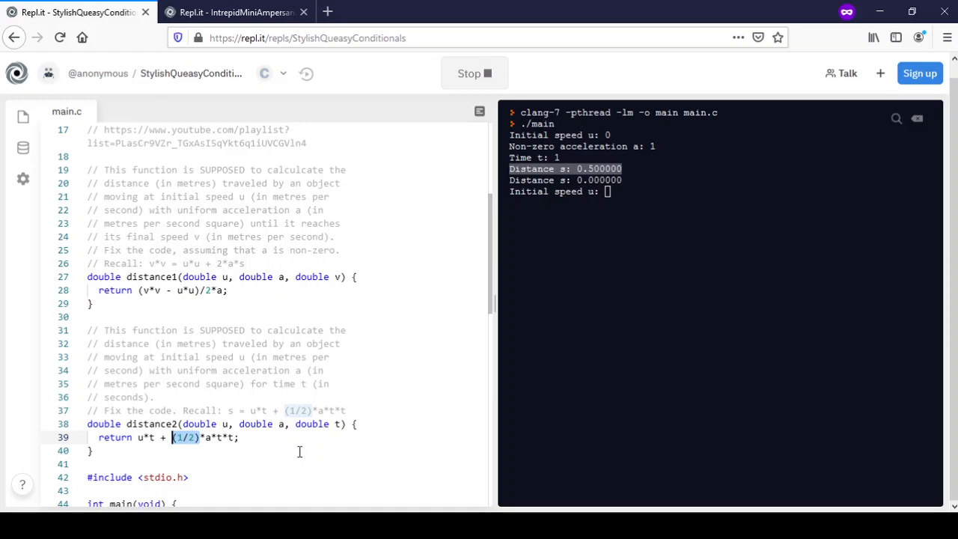
Replace (1/2) with 0.5 on line 39, so distance2 returns u*t + 0.5*a*t*t
click(202, 437)
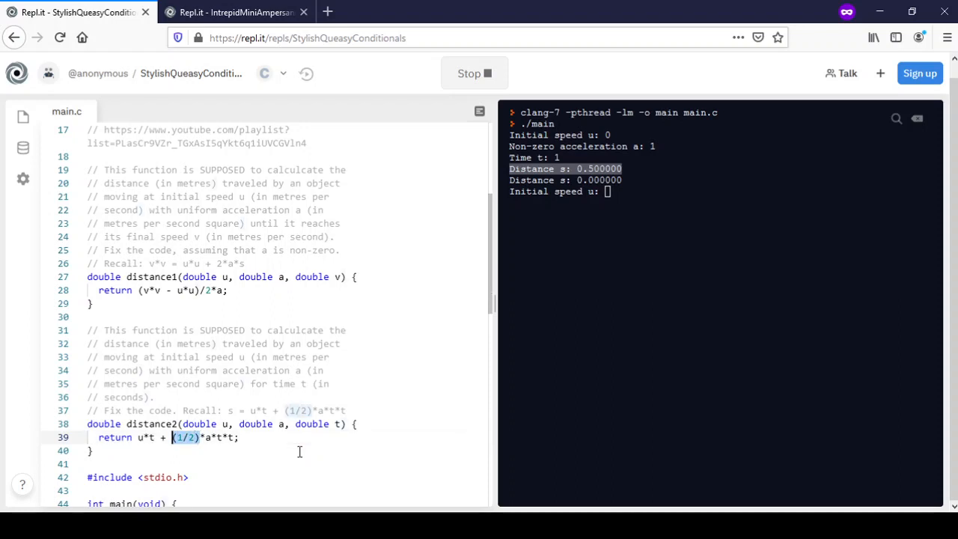
text(0.)
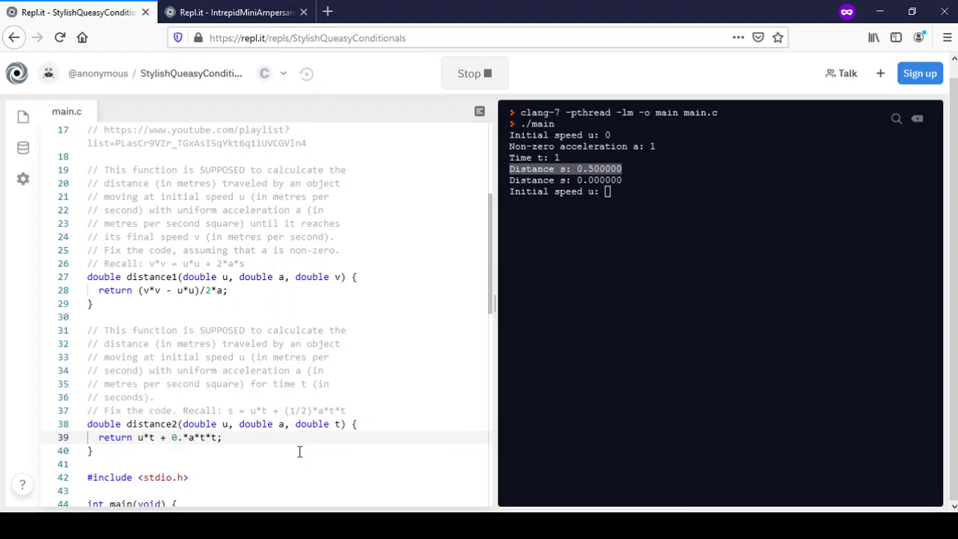
text(5)
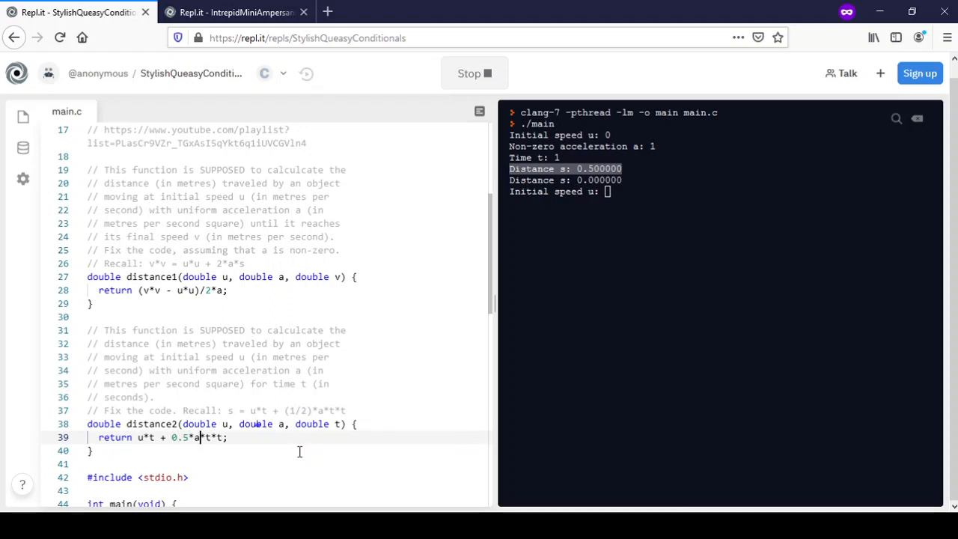
mouse_move(387, 254)
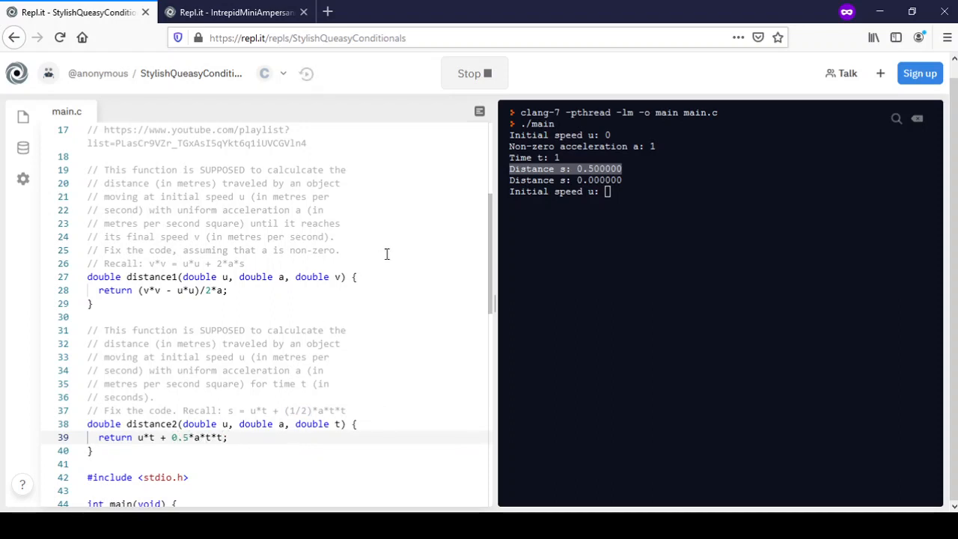
Restart the program and enter u=0, a=1, t=1; both distances print 0.500000
click(474, 73)
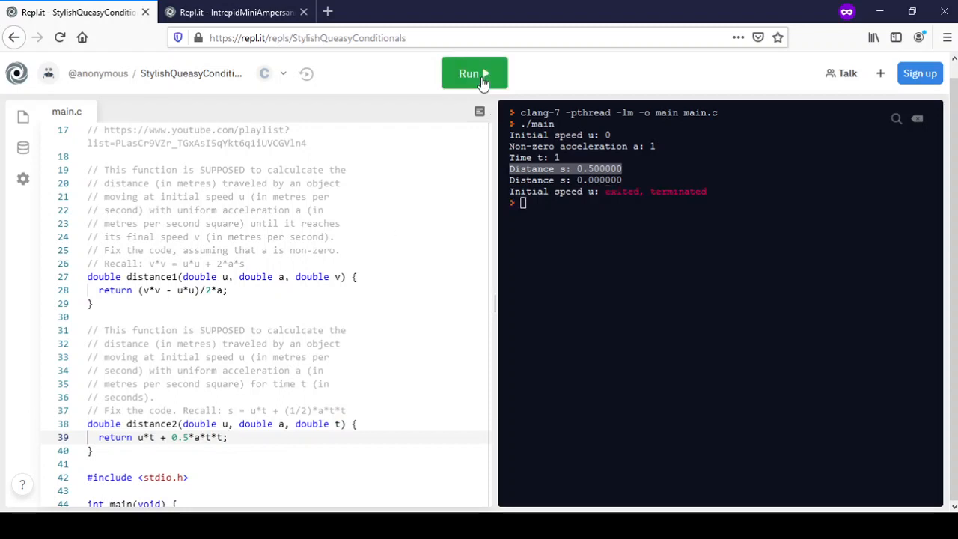
click(474, 73)
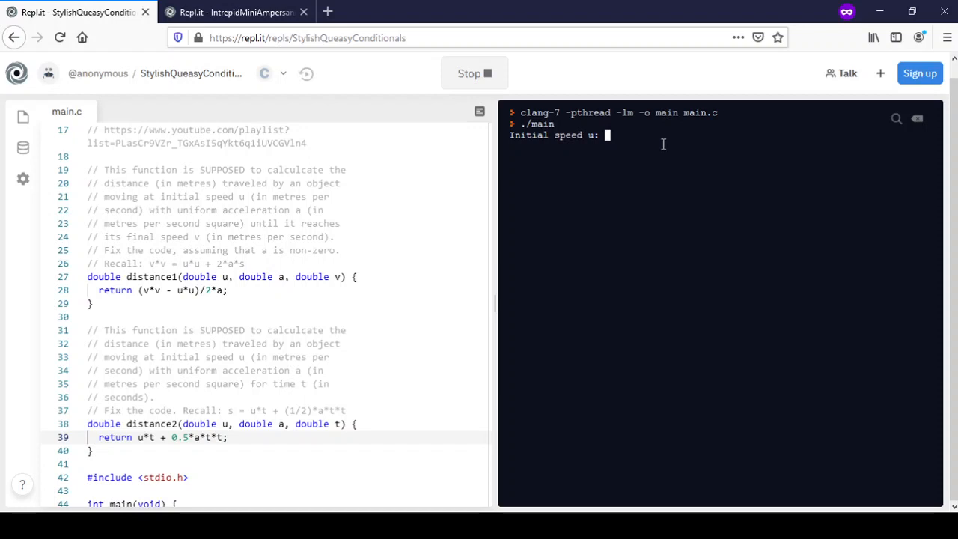
text(0)
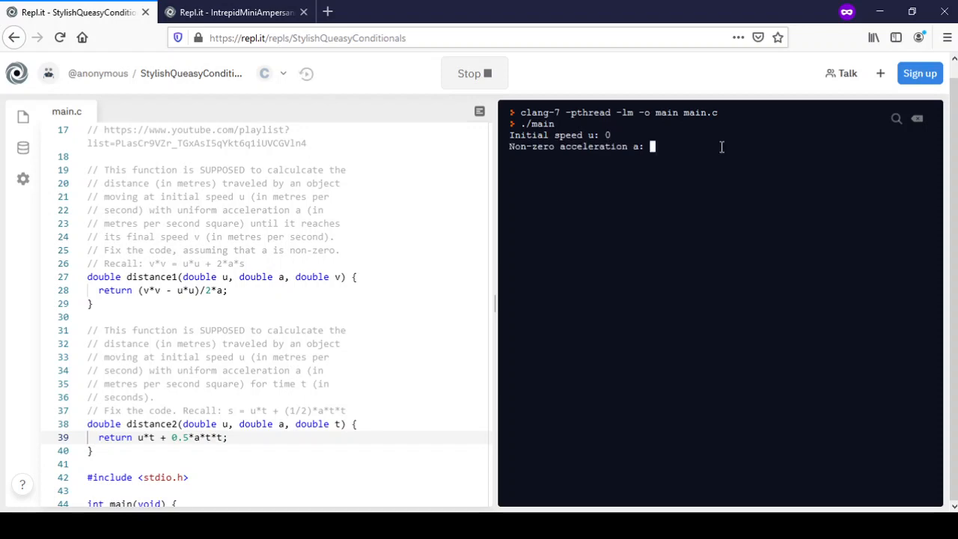
text(1)
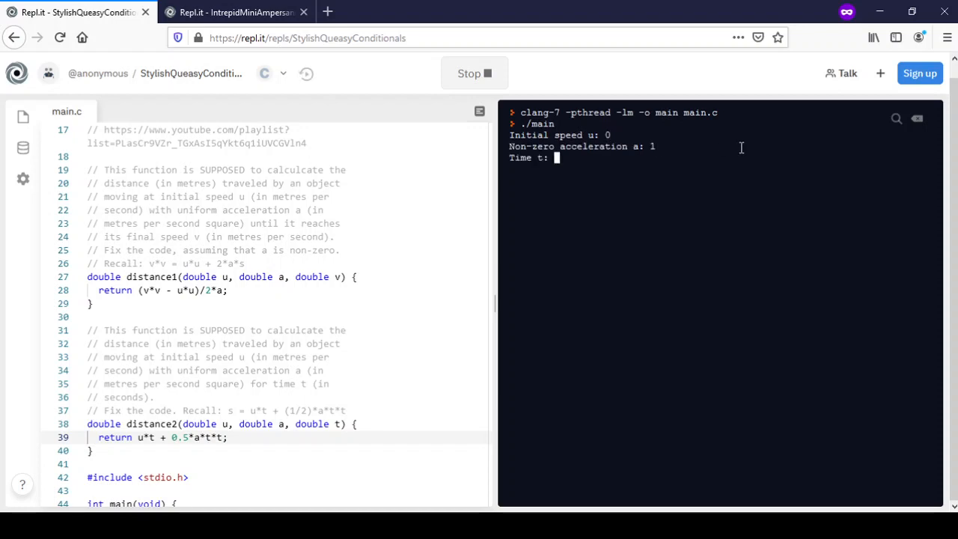
text(1)
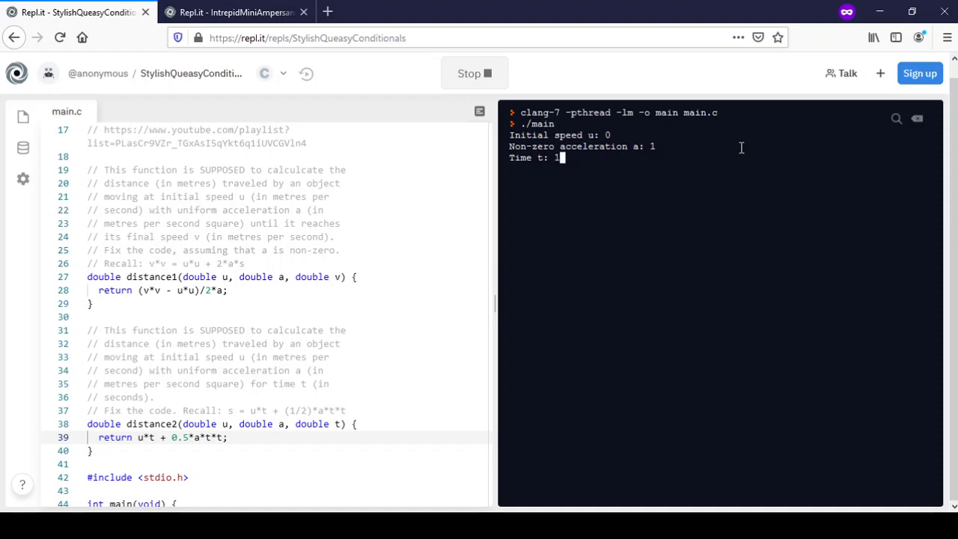
key(Return)
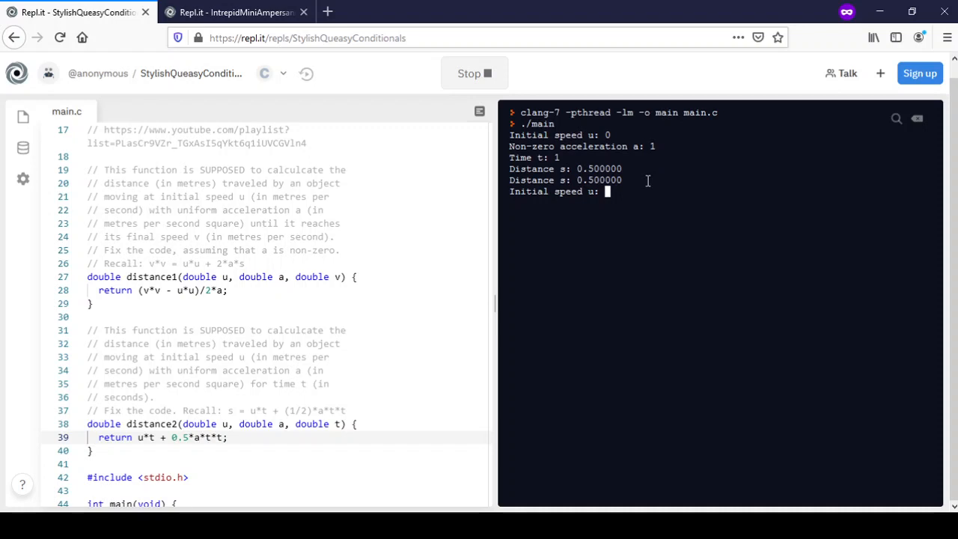
mouse_move(687, 186)
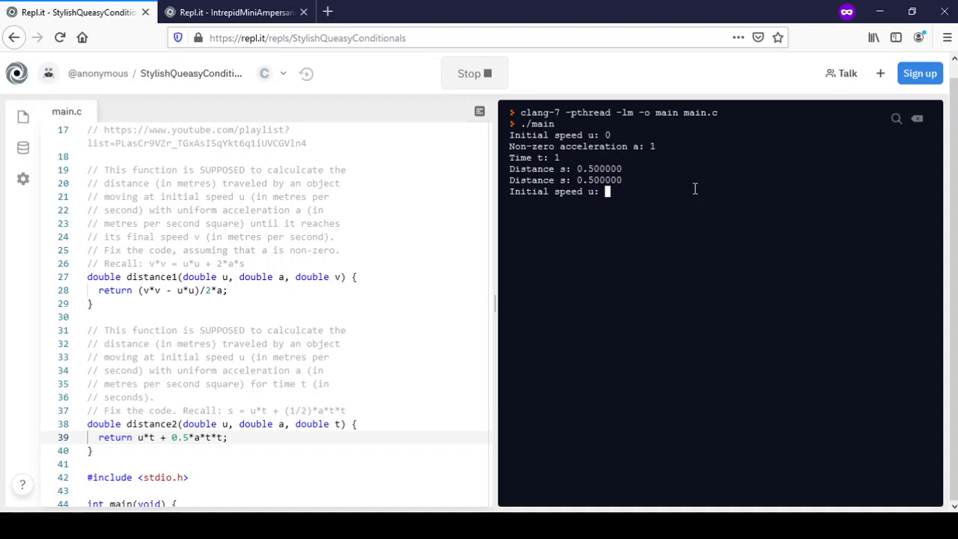
Enter u=0, a=2, t=1 at the prompts, printing distances 4.000000 and 1.000000
text(0)
text(2)
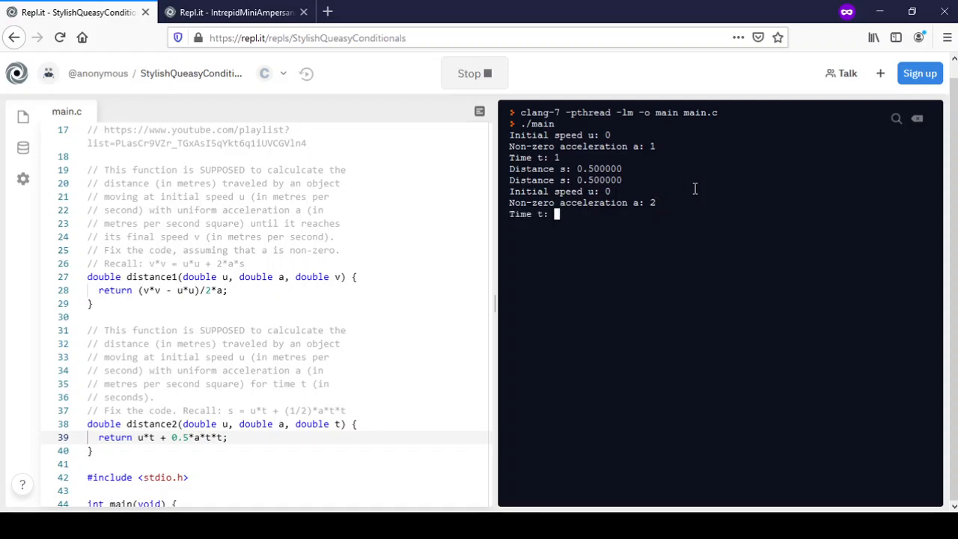
text(1)
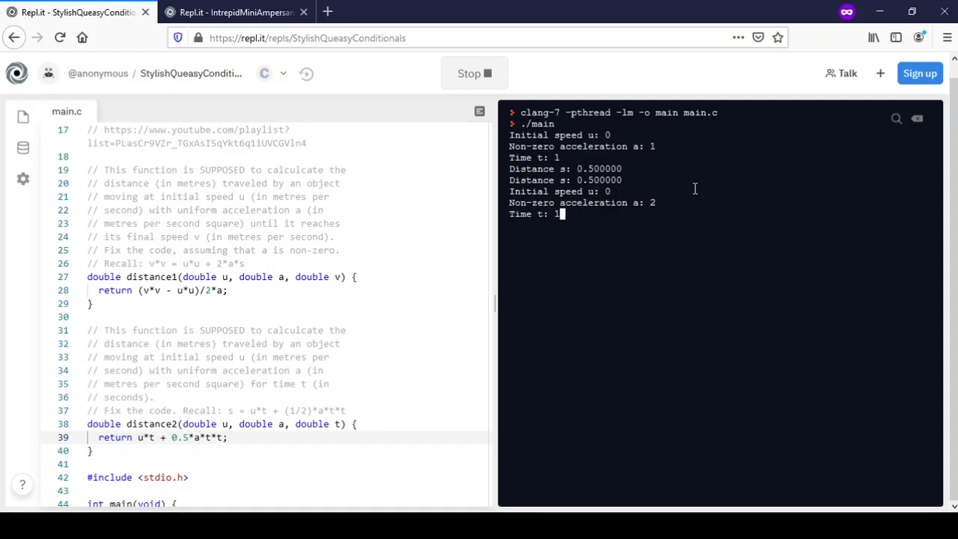
key(Return)
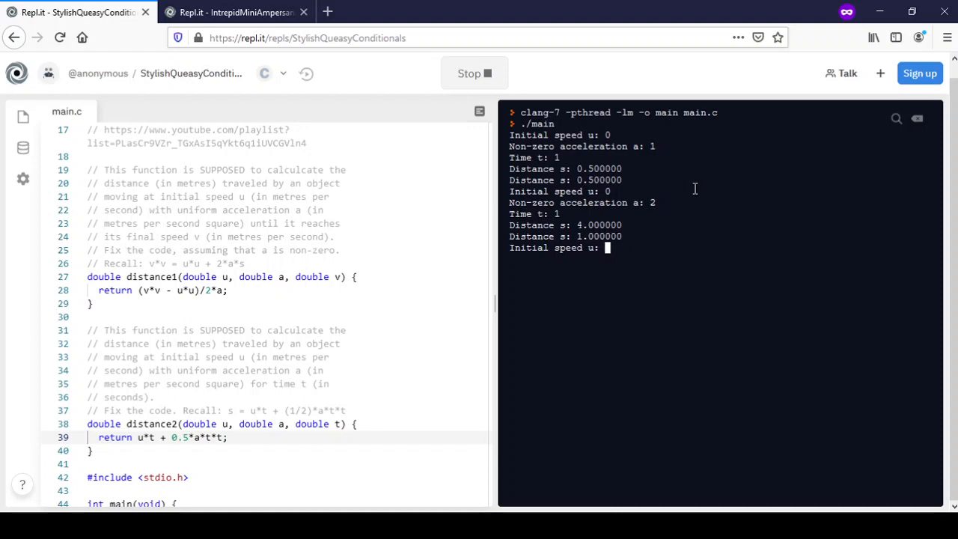
mouse_move(518, 225)
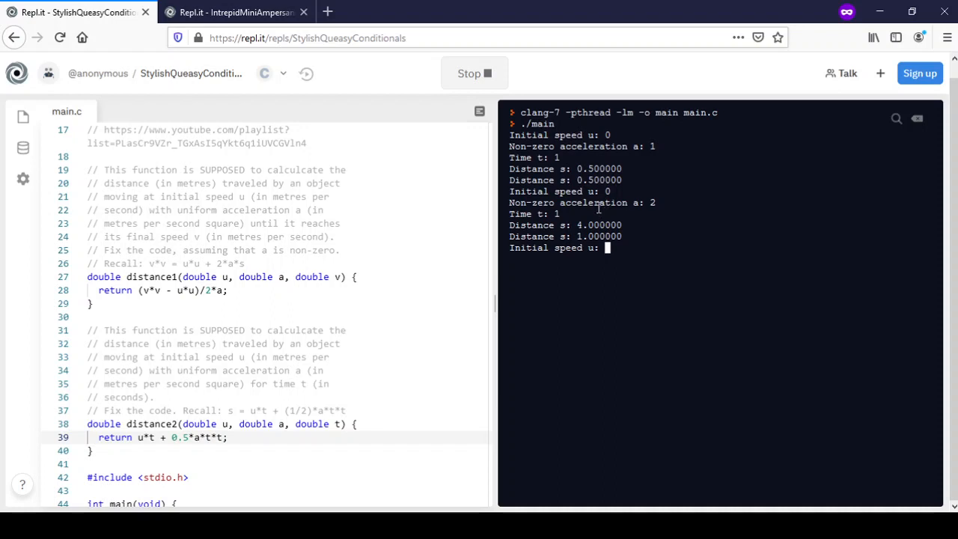
mouse_move(648, 211)
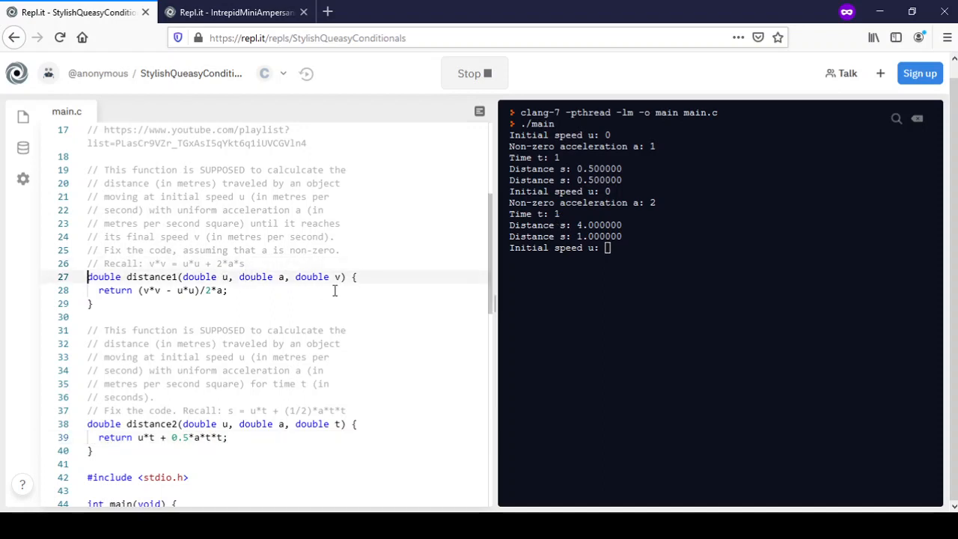
click(245, 264)
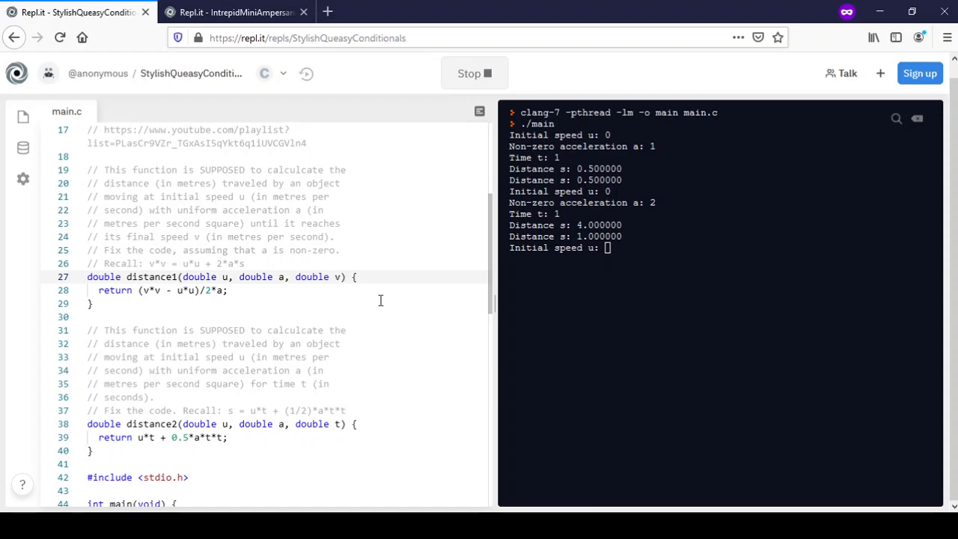
mouse_move(477, 269)
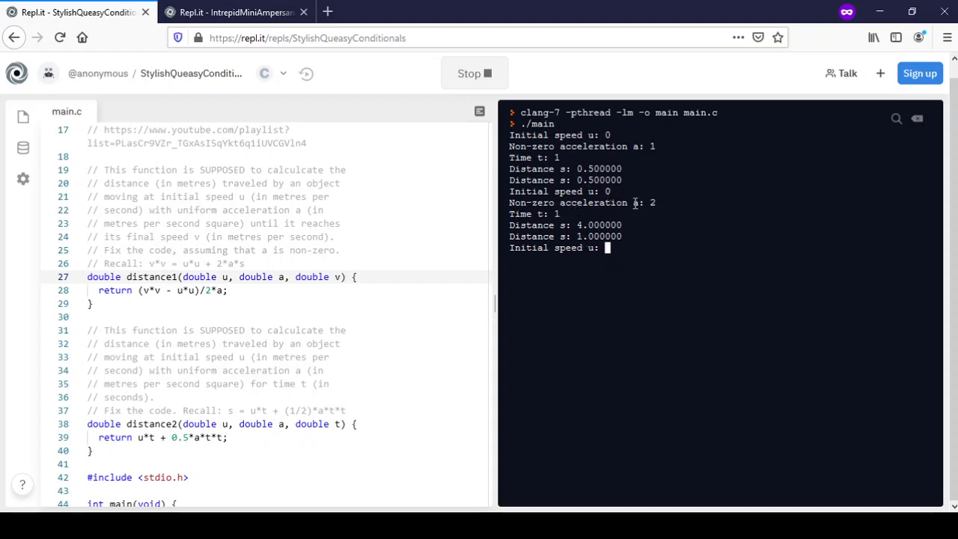
mouse_move(649, 210)
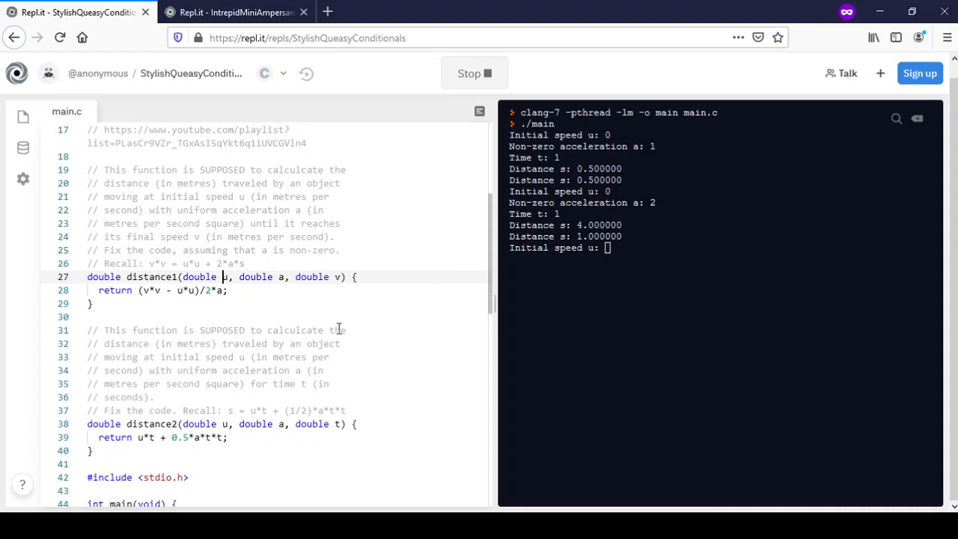
click(239, 277)
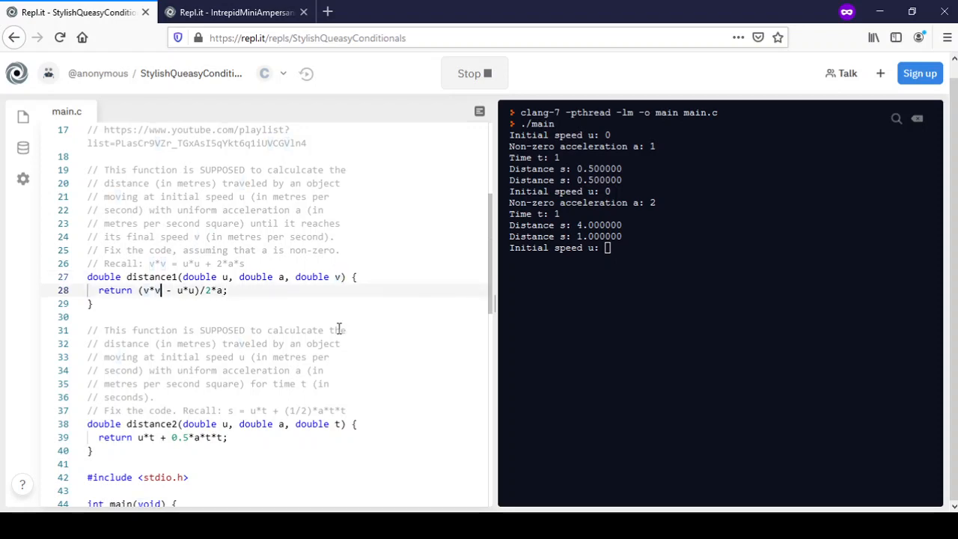
double_click(152, 291)
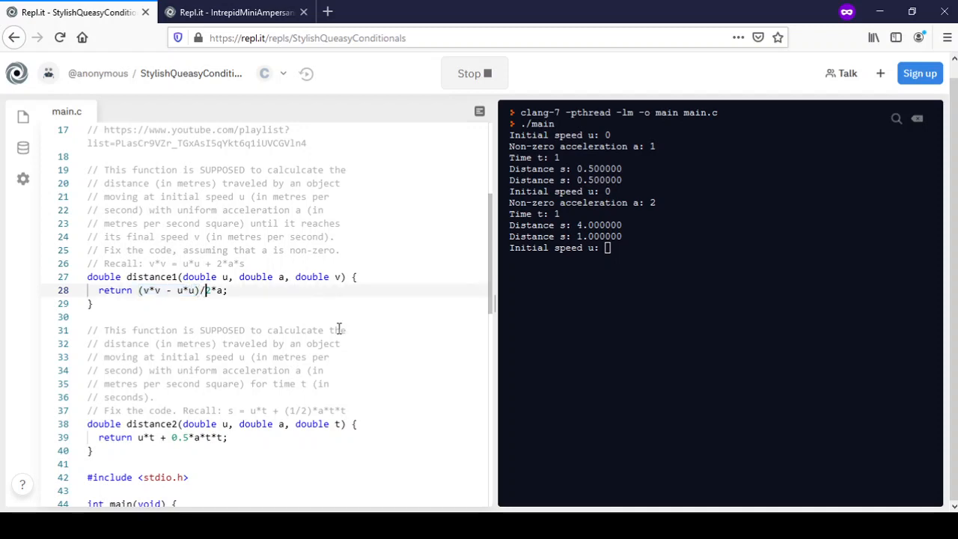
Change the divisor on line 28 from 2 to 2.0, giving (v*v - u*u)/2.0*a
double_click(213, 290)
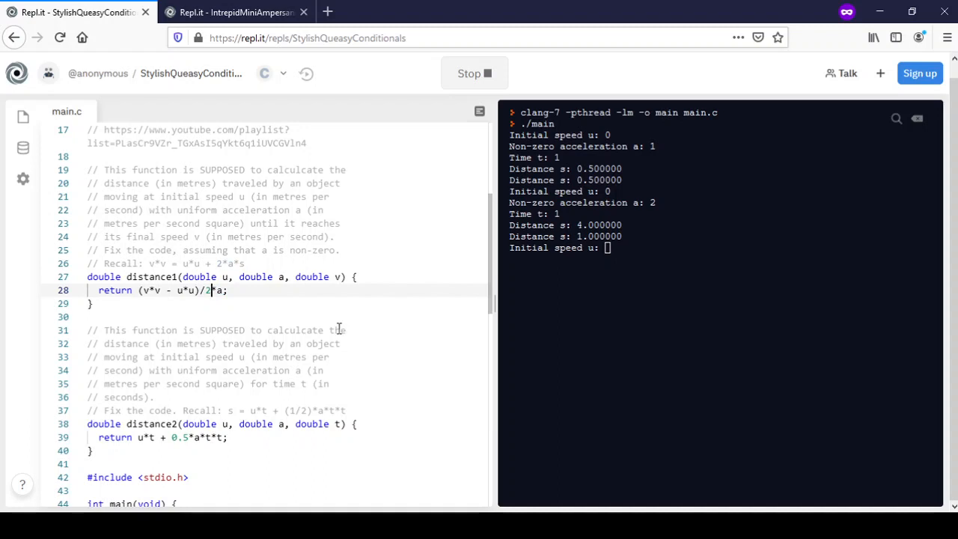
text(.0)
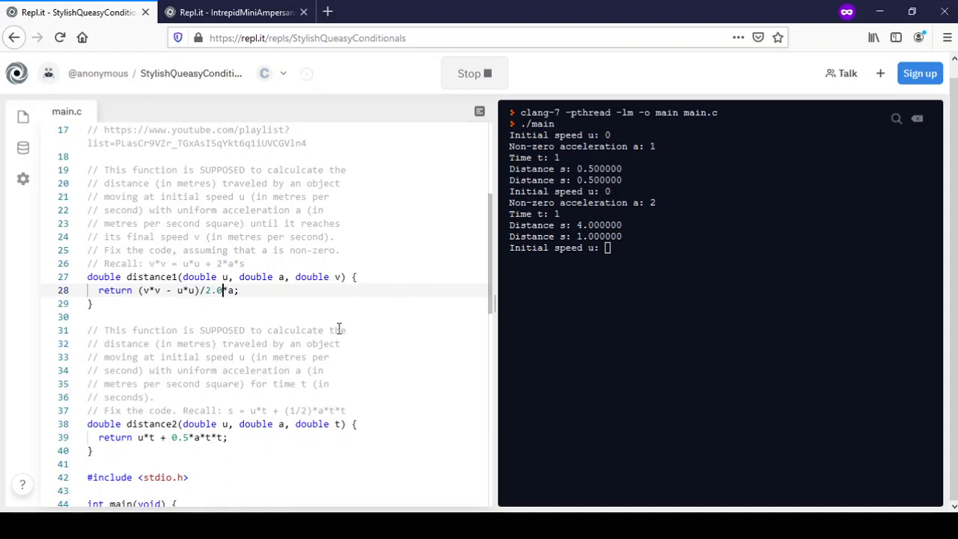
mouse_move(329, 358)
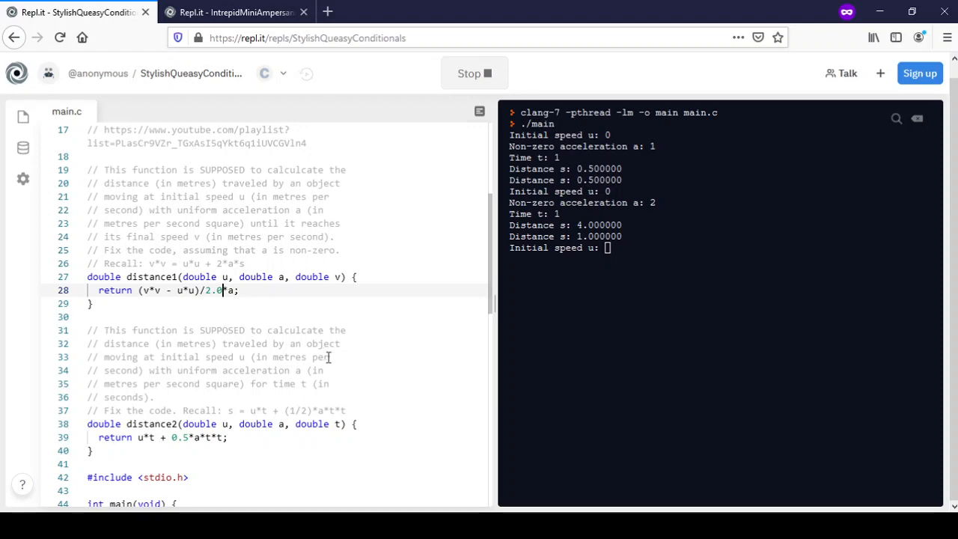
mouse_move(367, 334)
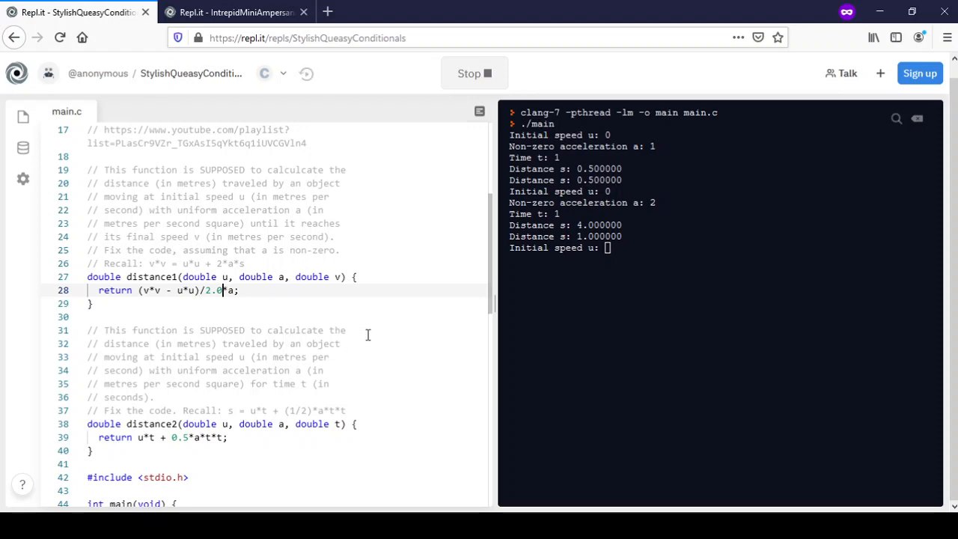
double_click(213, 291)
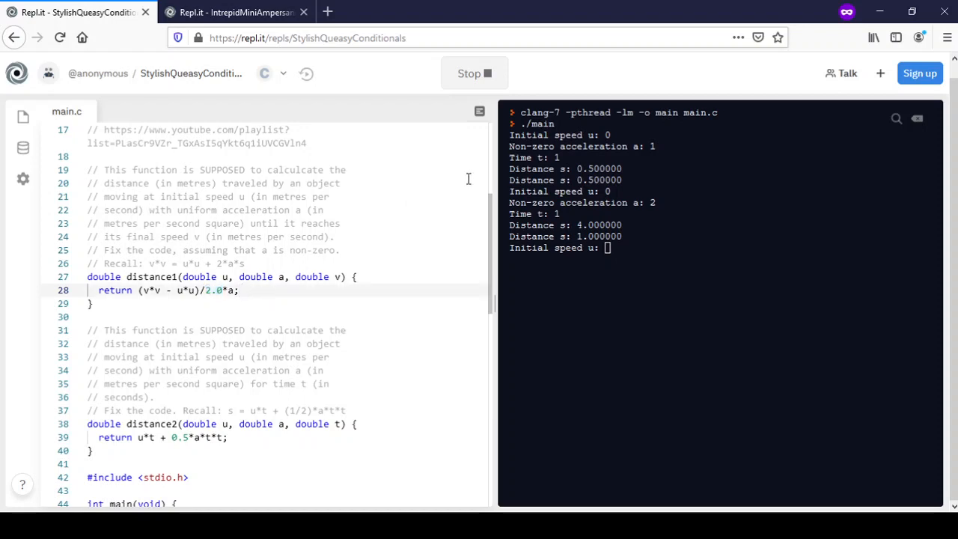
Restart and test u=0, a=2, t=1 again, highlighting the still-wrong 4.000000 result
click(474, 72)
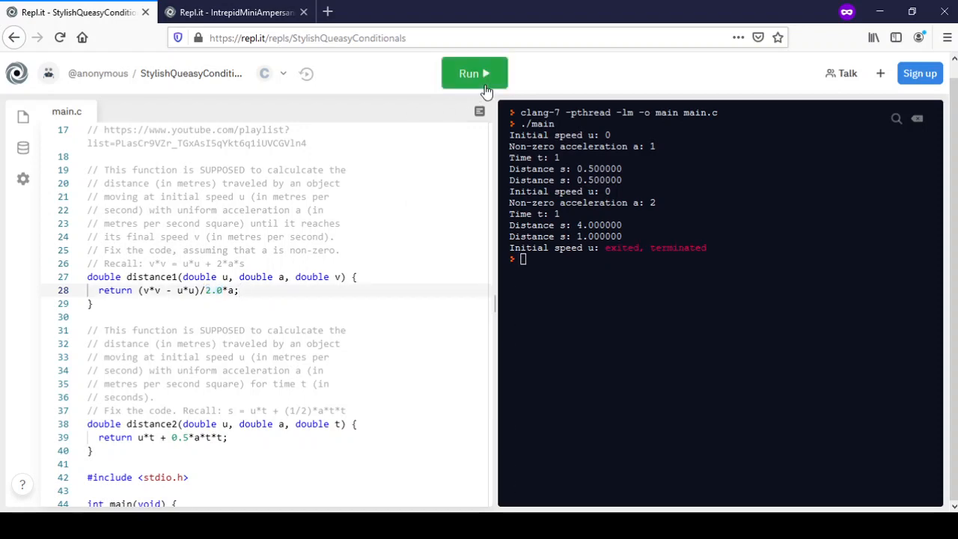
click(475, 72)
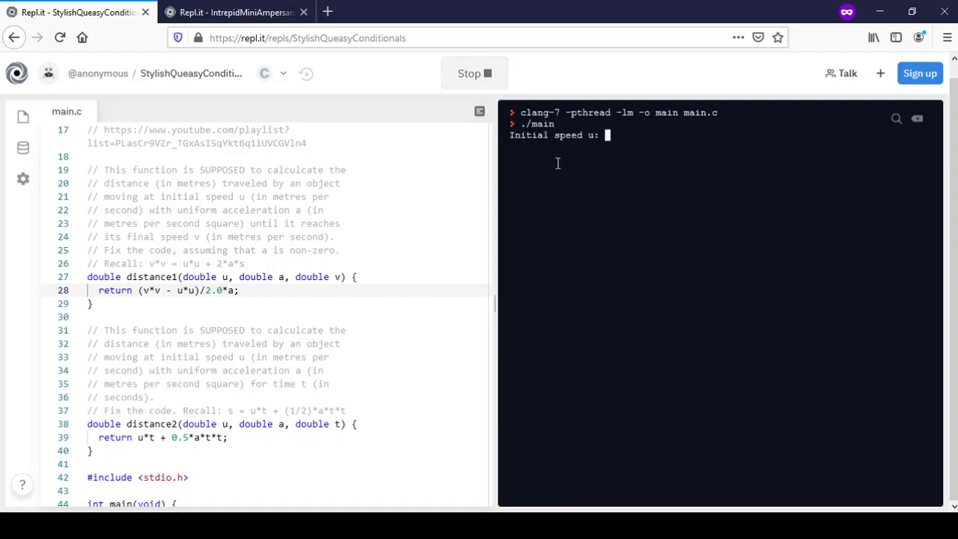
text(0)
text(2)
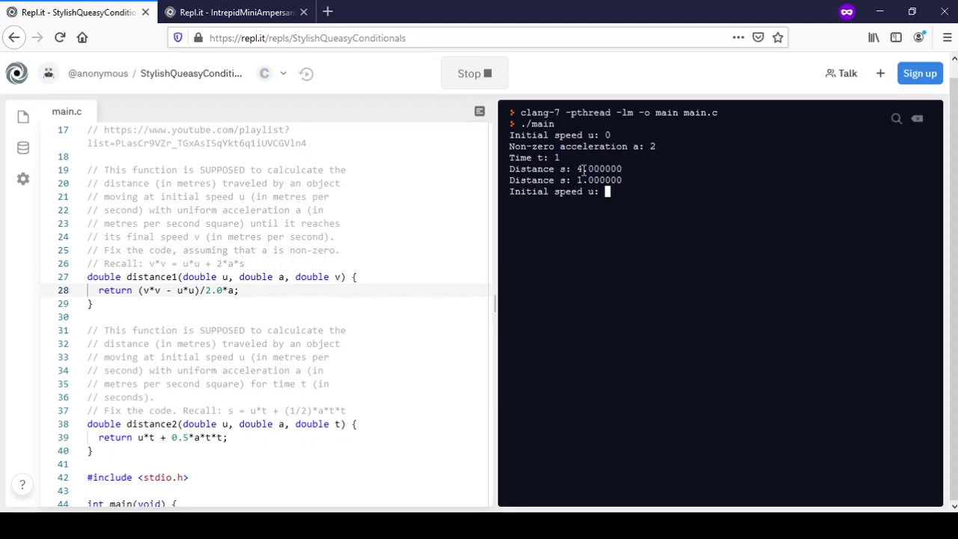
double_click(599, 169)
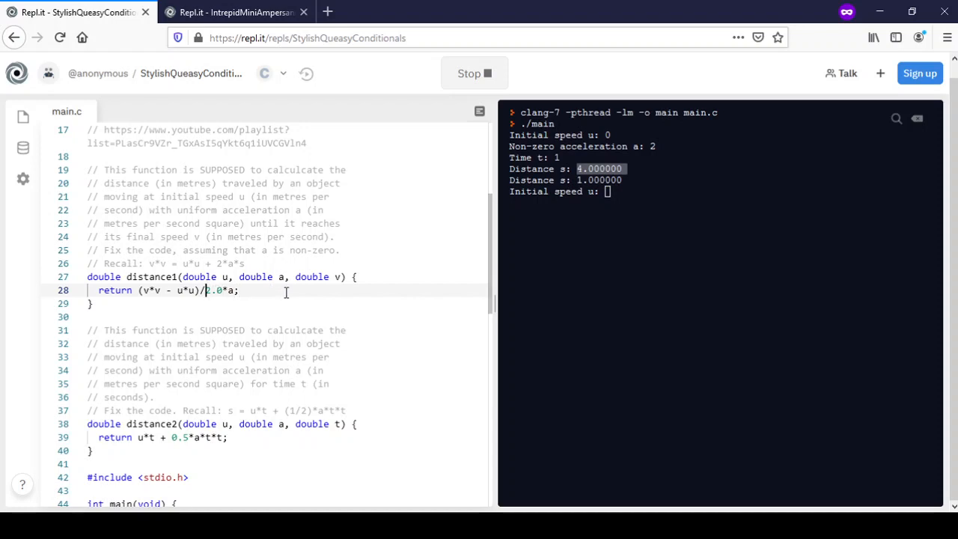
Wrap 2.0*a in parentheses on line 28, giving (v*v - u*u)/(2.0*a)
double_click(214, 290)
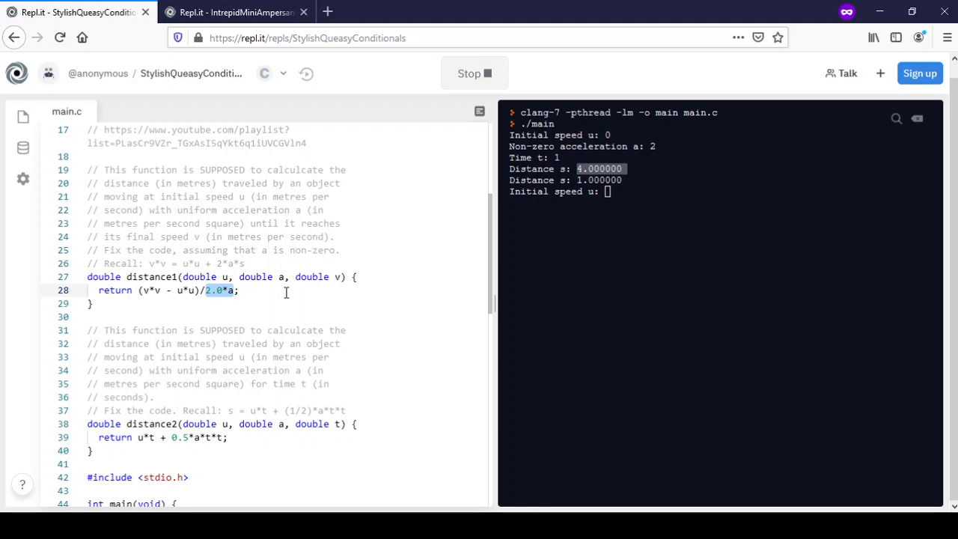
click(217, 290)
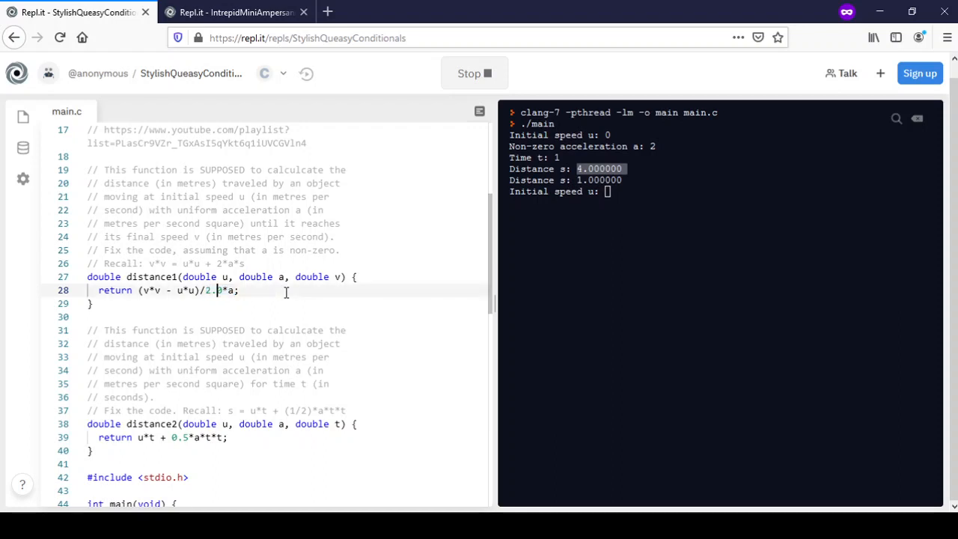
text(0)
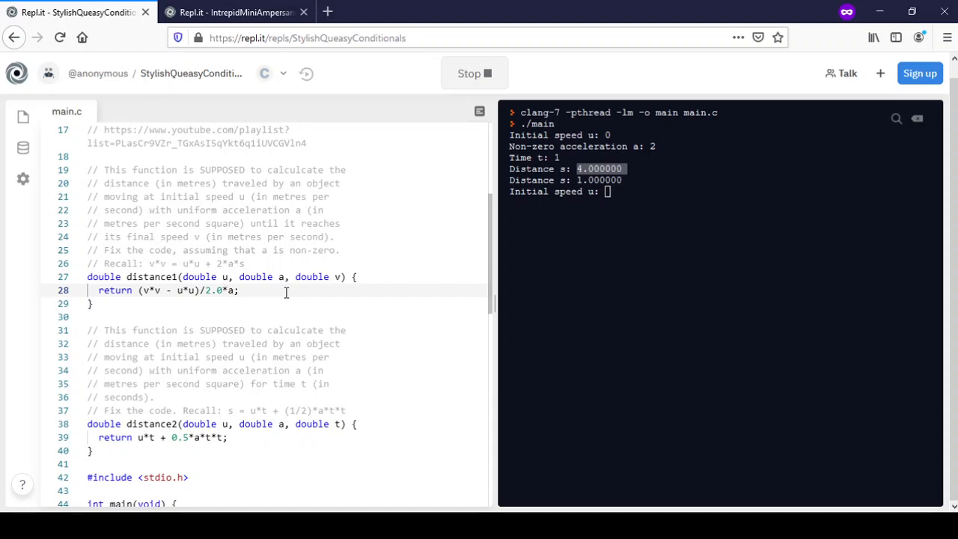
double_click(212, 290)
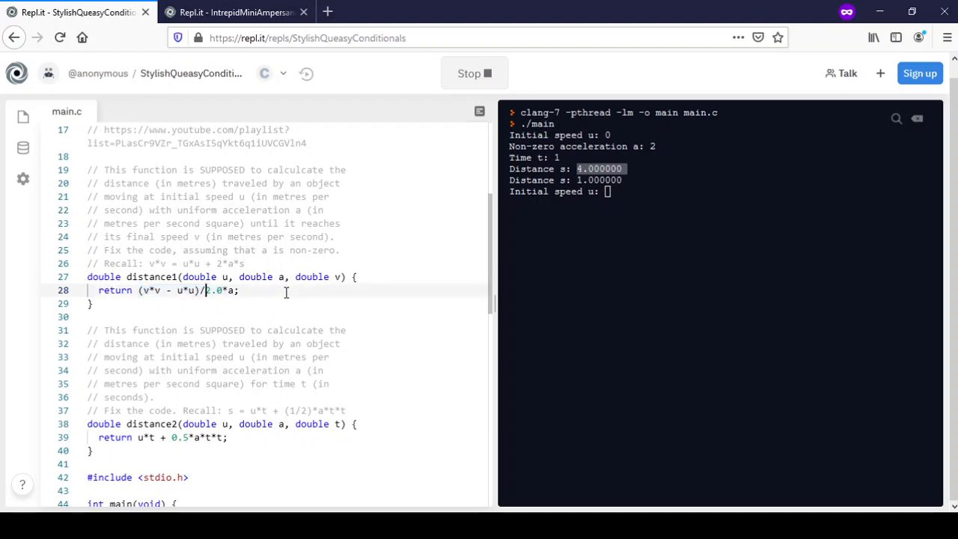
text(()
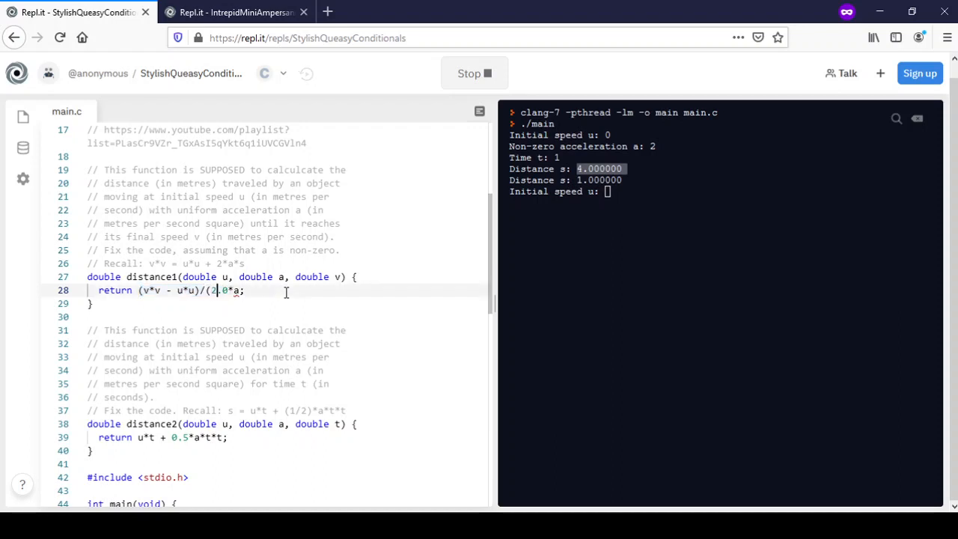
text())
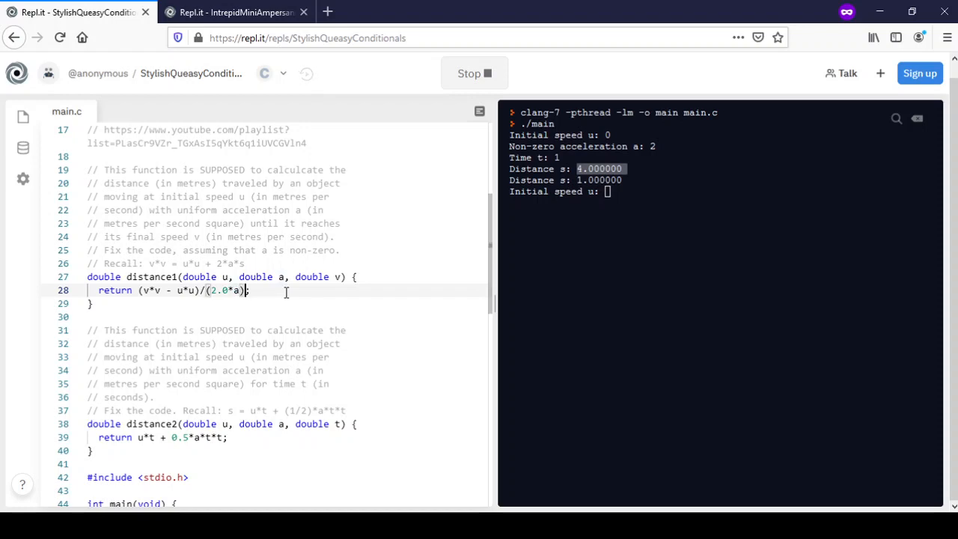
double_click(220, 290)
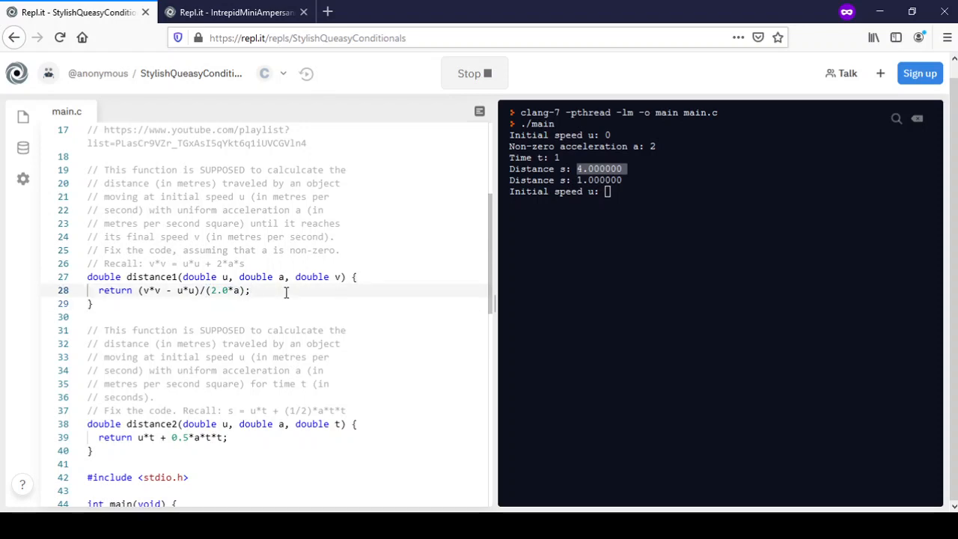
Restart the program and enter 0, 2, 1; both distances now print 1.000000
click(474, 73)
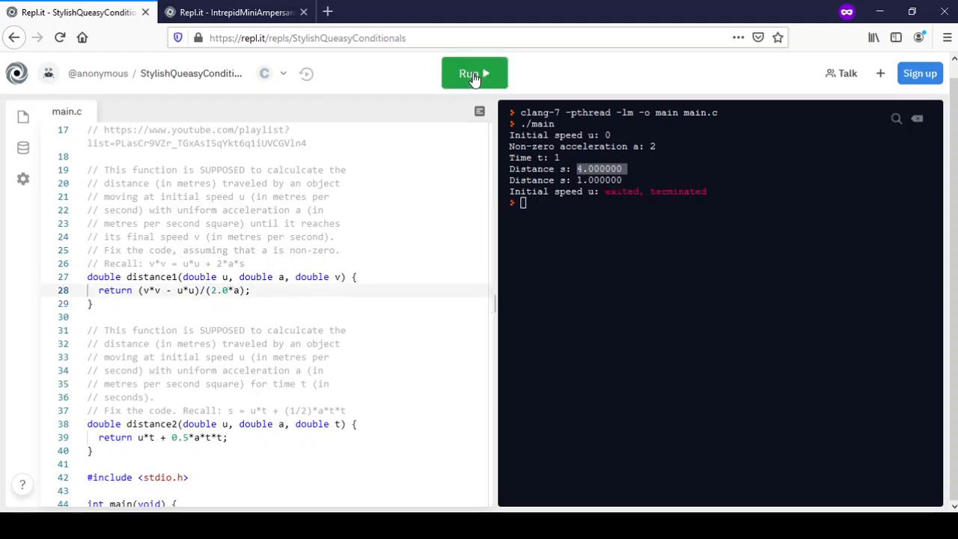
click(474, 72)
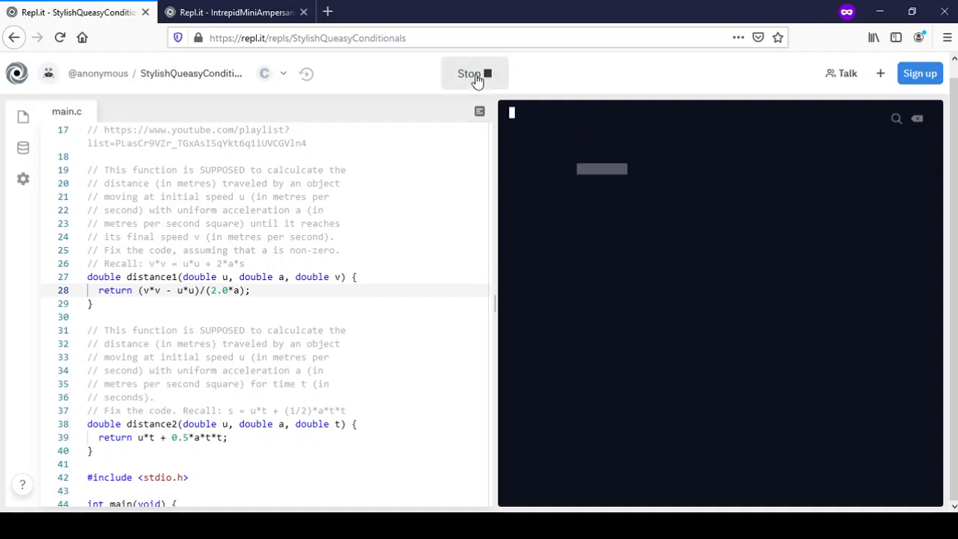
click(473, 73)
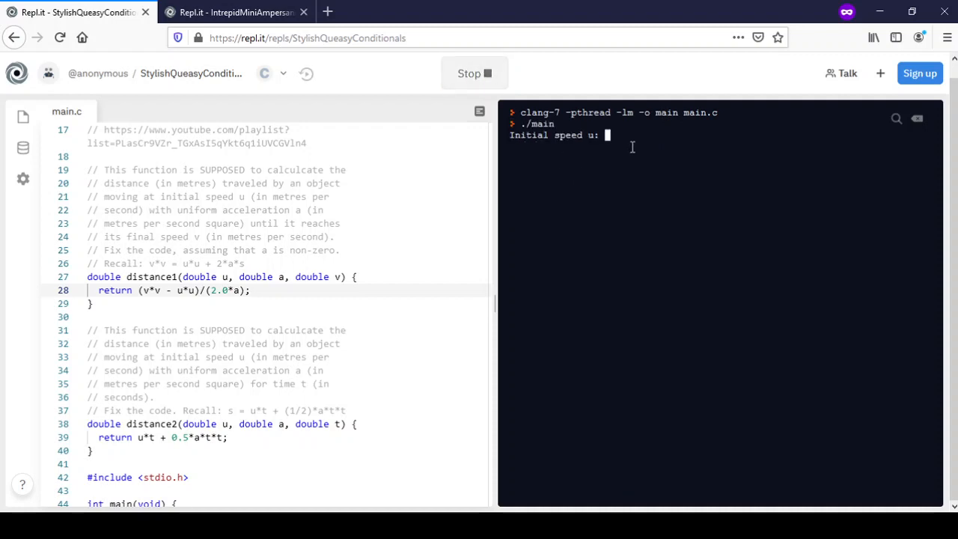
text(0)
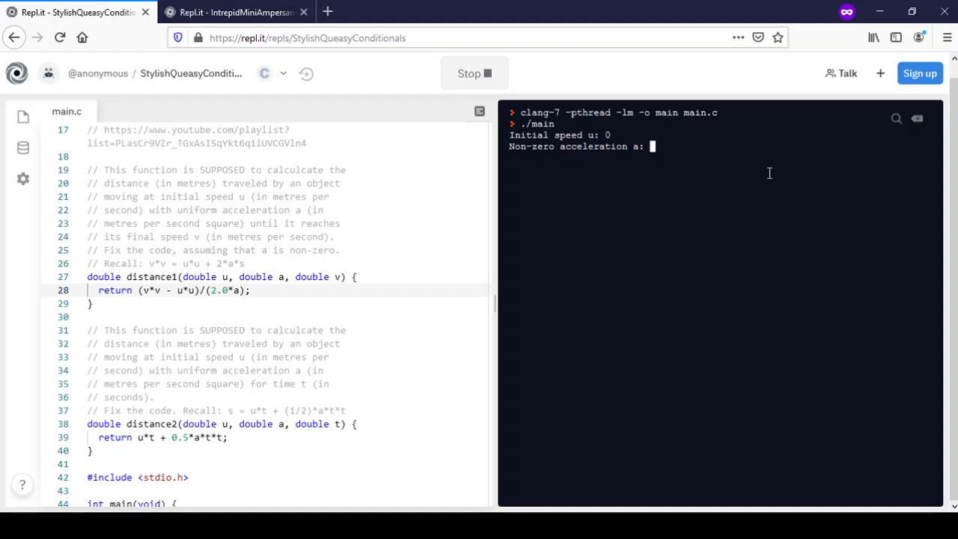
text(2)
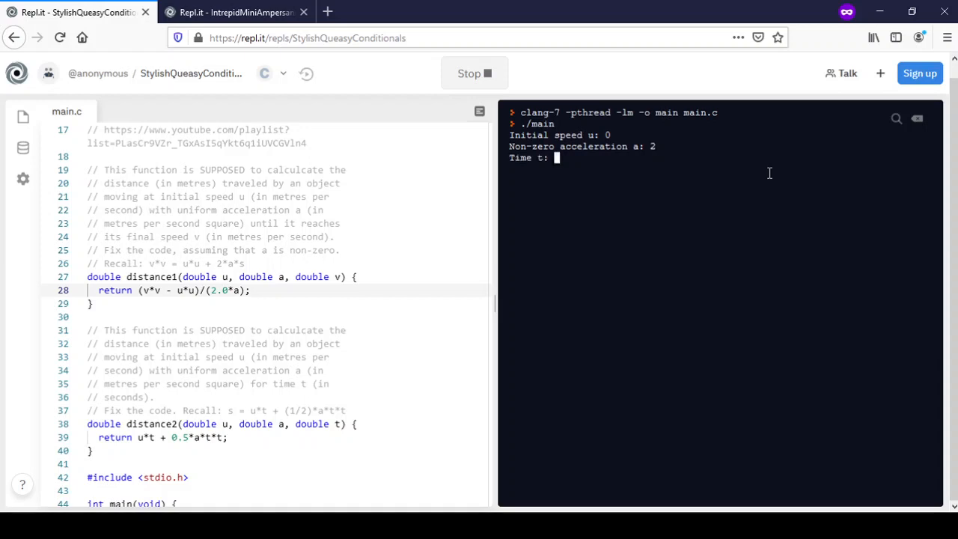
text(1)
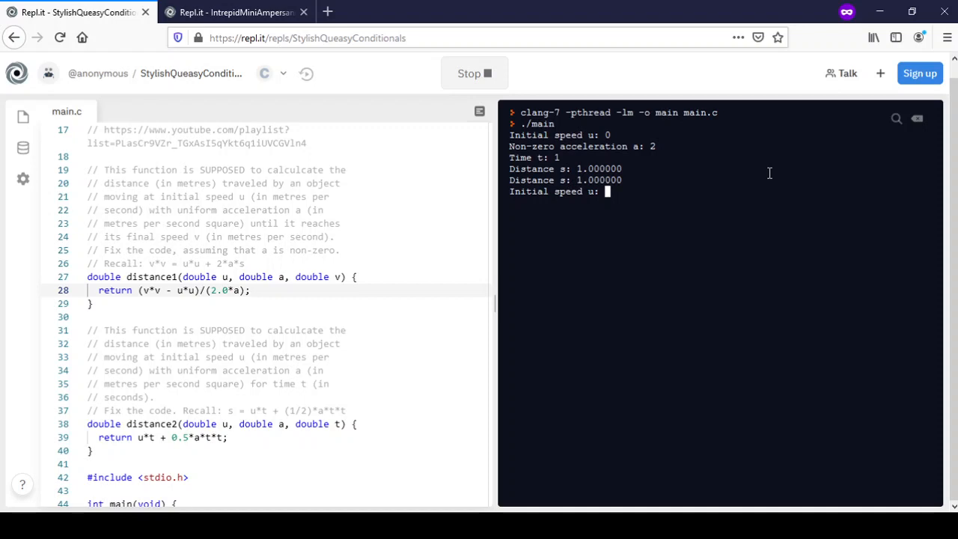
mouse_move(562, 233)
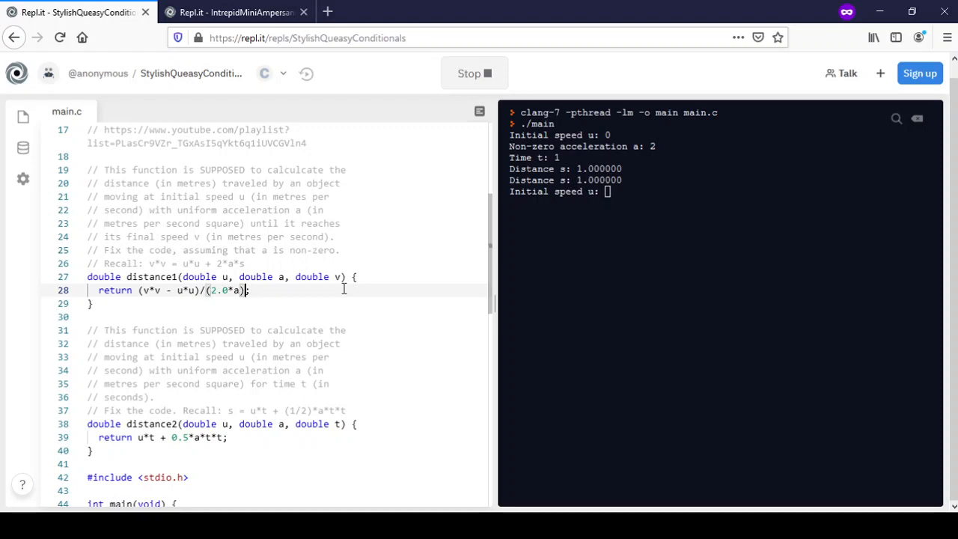
double_click(226, 291)
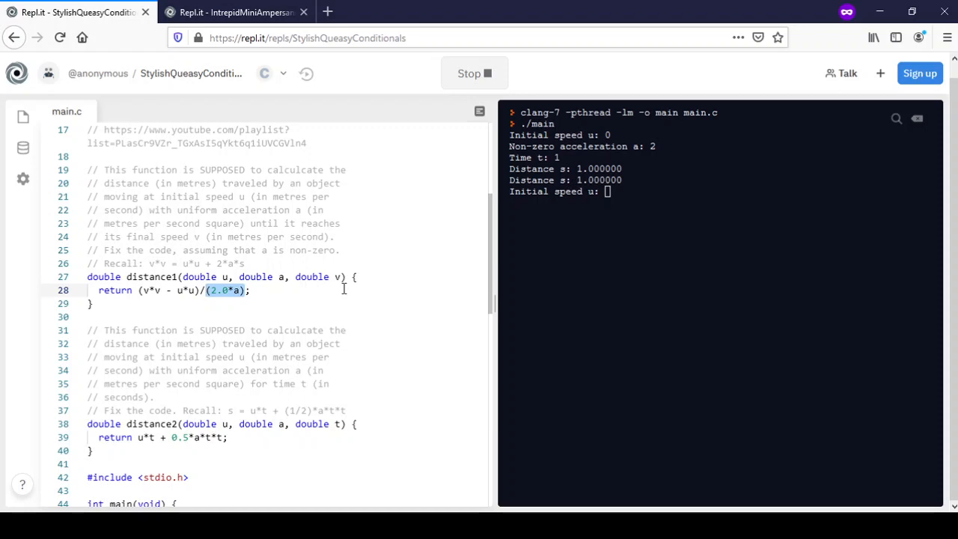
click(229, 291)
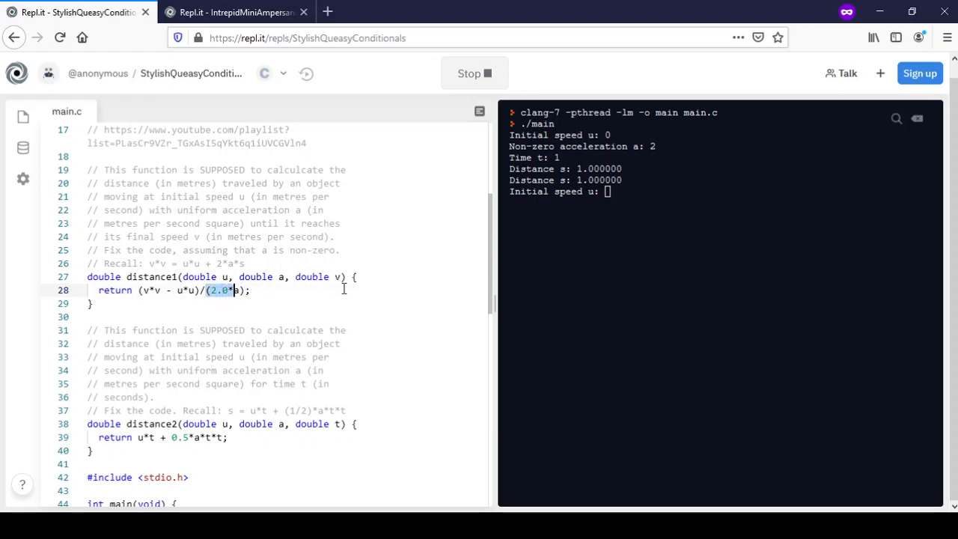
text(a)
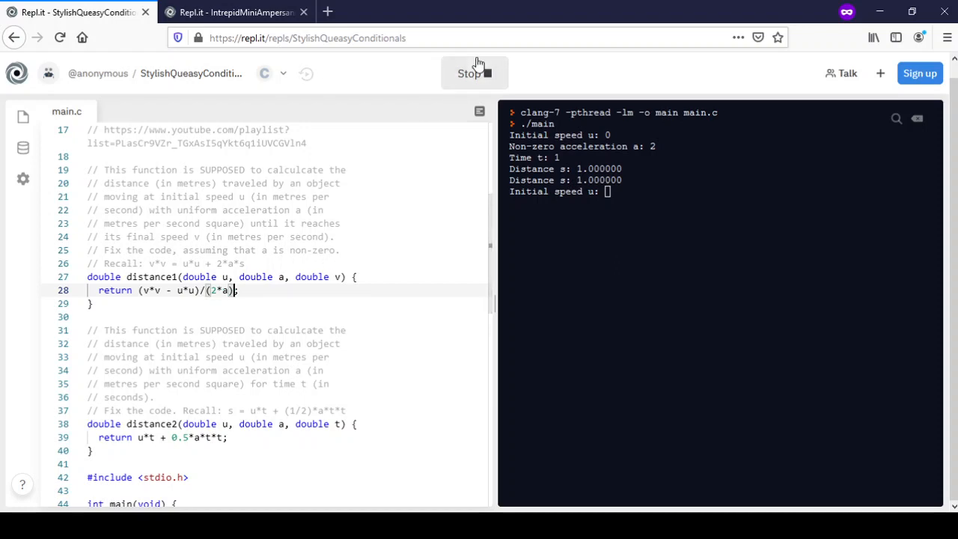
Stop and rerun the (2*a) version with u=0, a=2, t=1, confirming 1.000000 twice
click(475, 73)
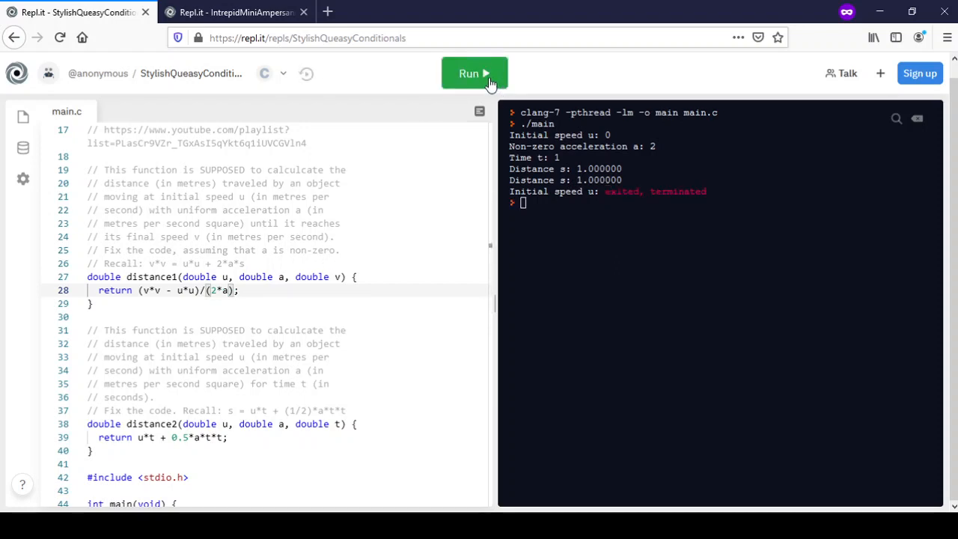
click(474, 73)
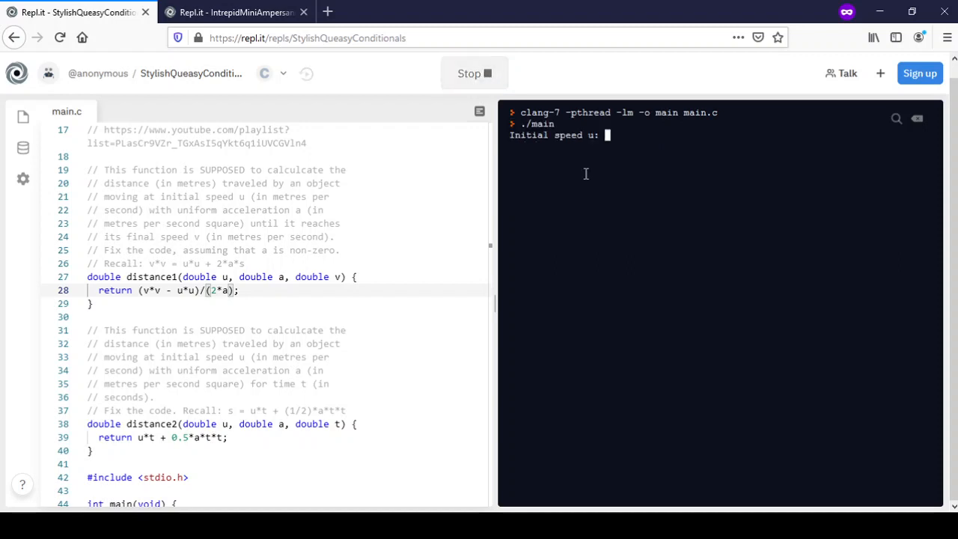
mouse_move(709, 217)
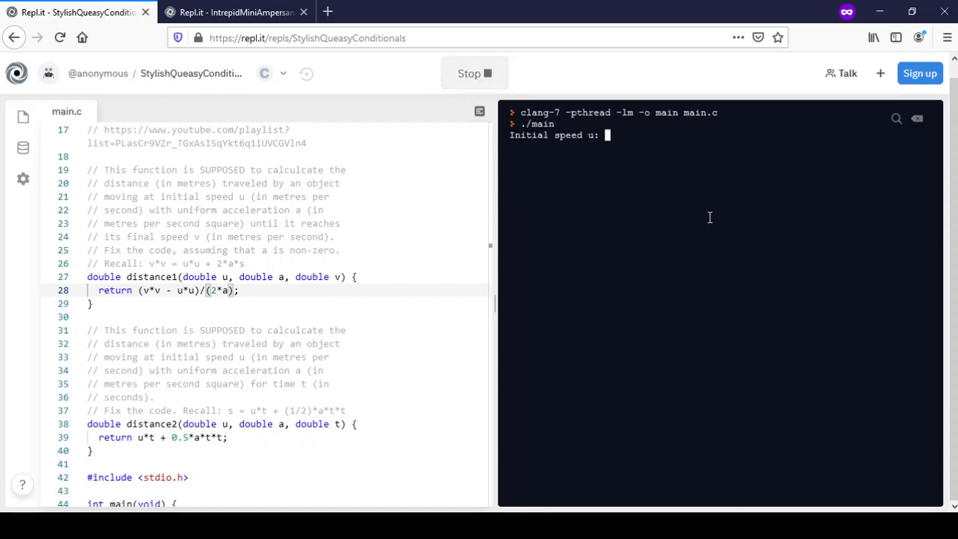
text(0)
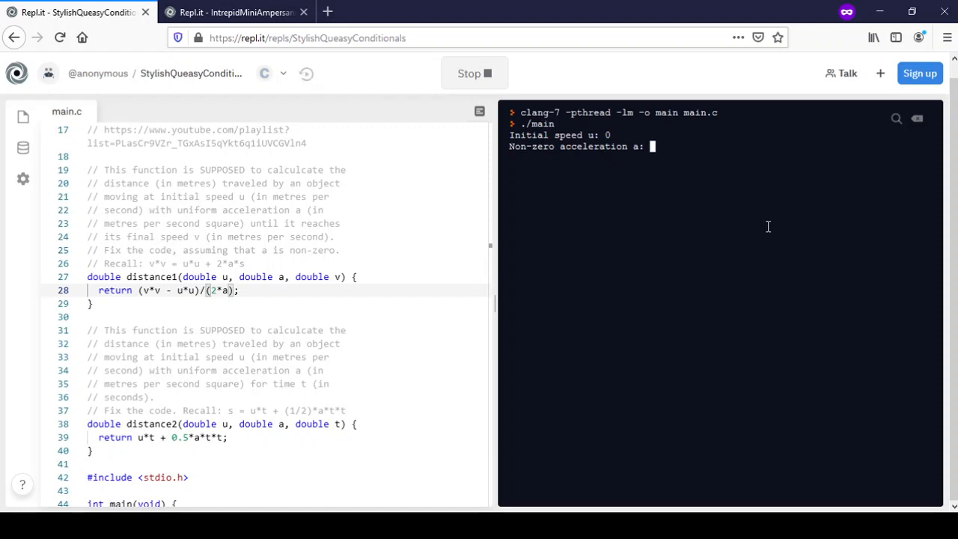
text(2)
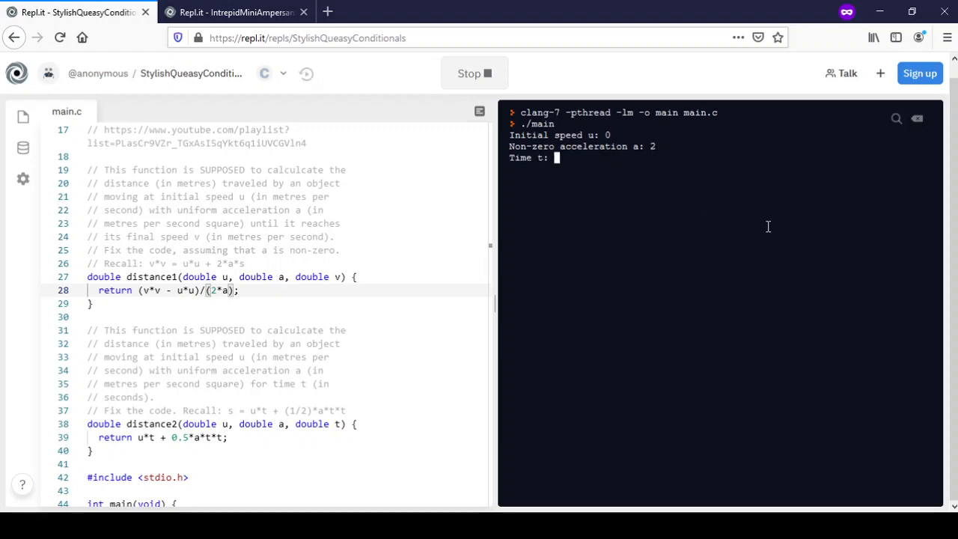
text(1)
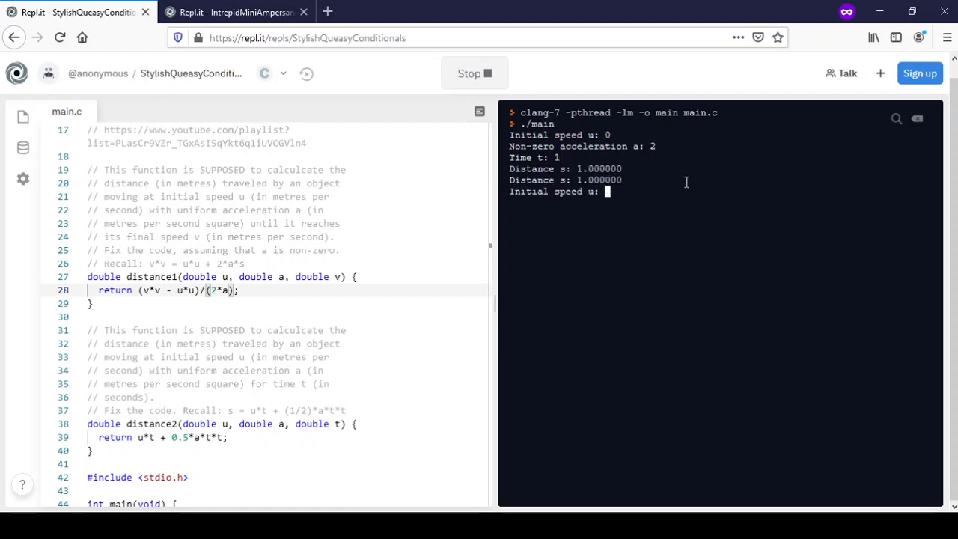
mouse_move(677, 184)
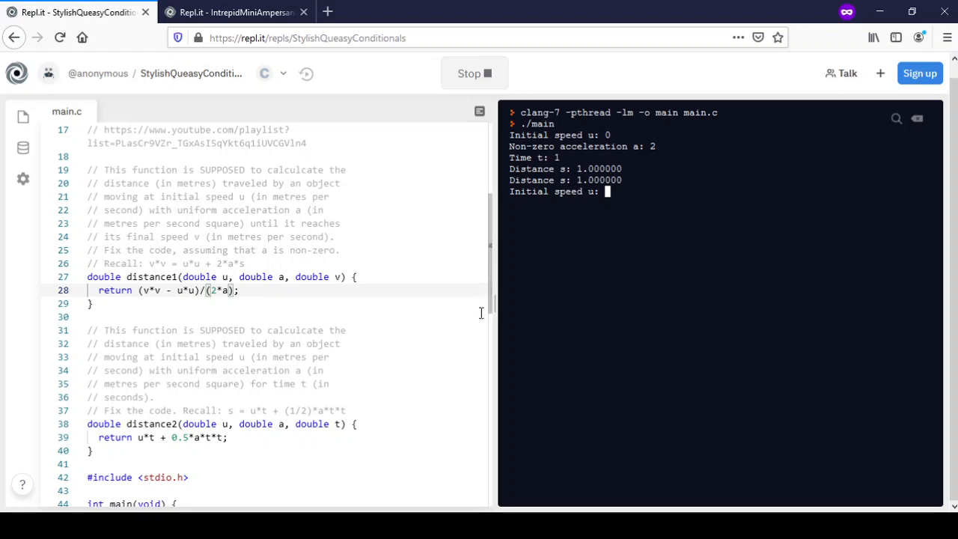
mouse_move(418, 341)
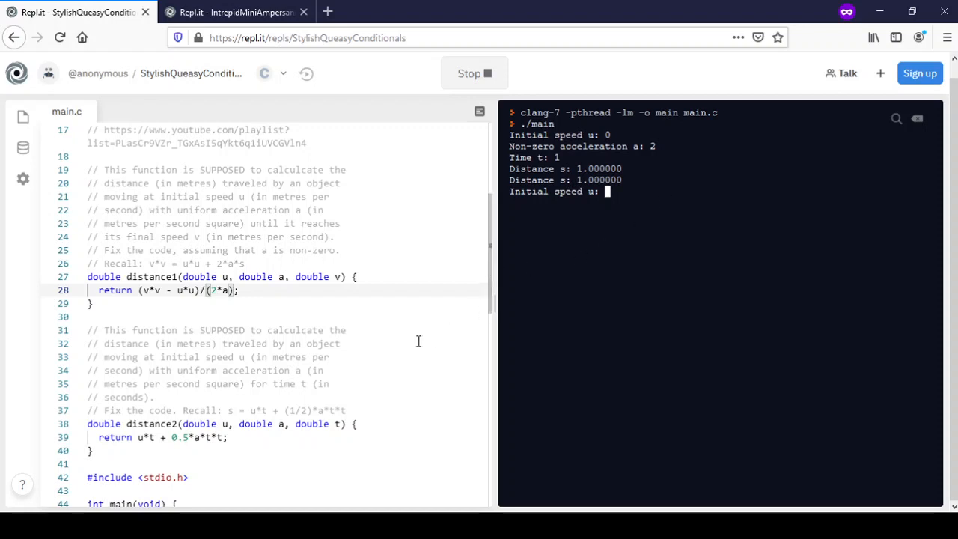
mouse_move(367, 306)
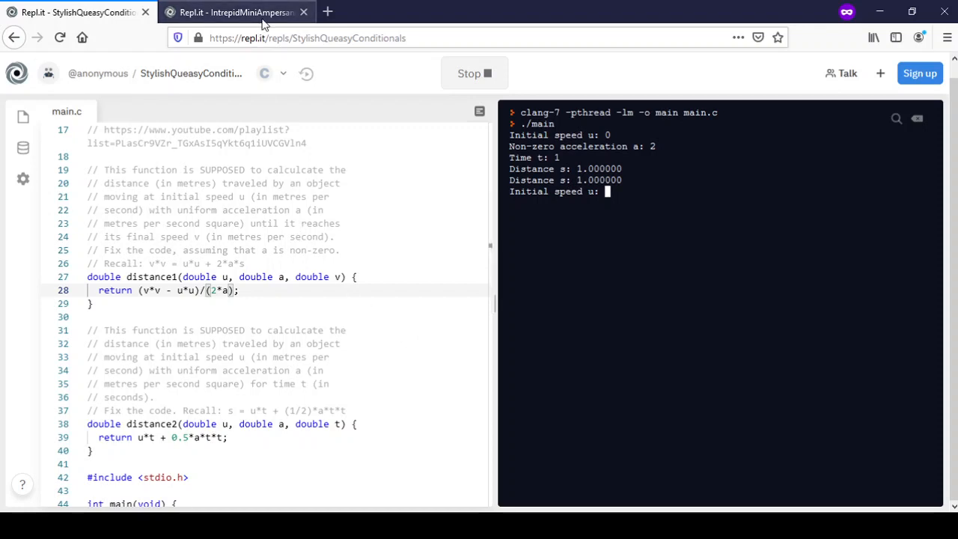
Switch to the IntrepidMiniAmpersand tab and highlight sqrt and x * x on line 28
click(232, 12)
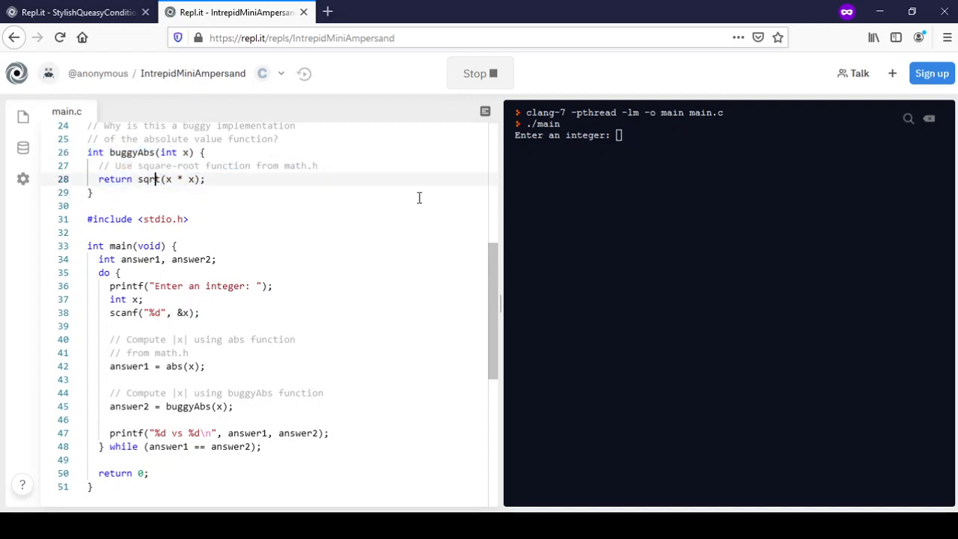
double_click(148, 179)
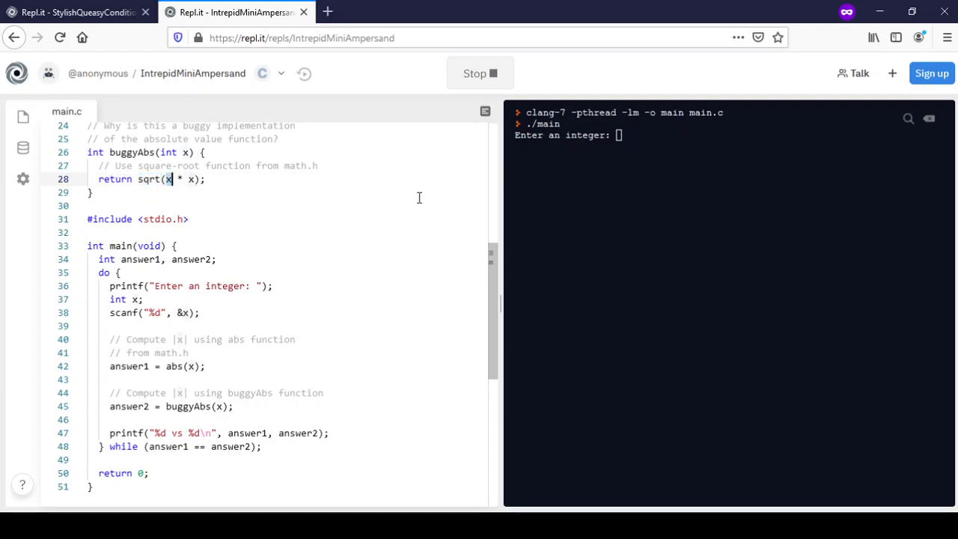
double_click(179, 179)
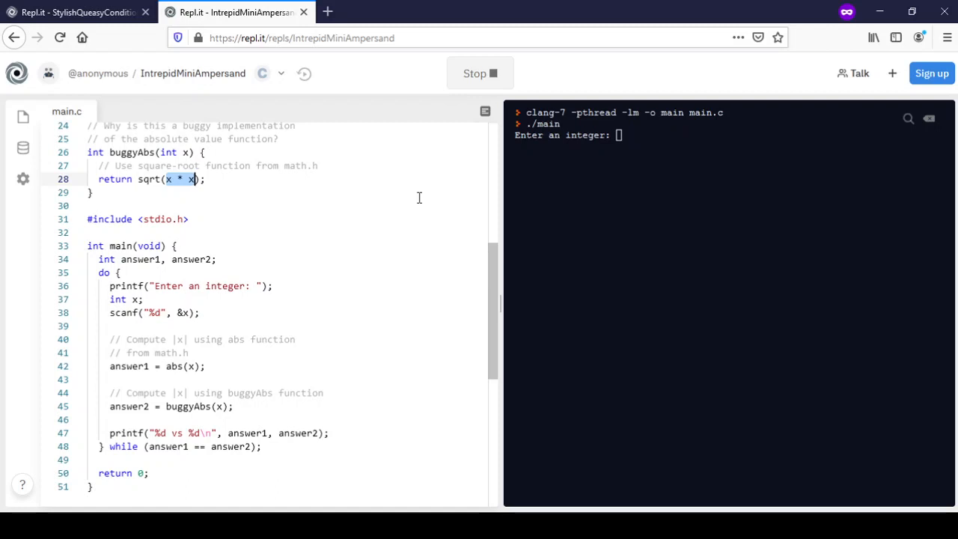
click(149, 179)
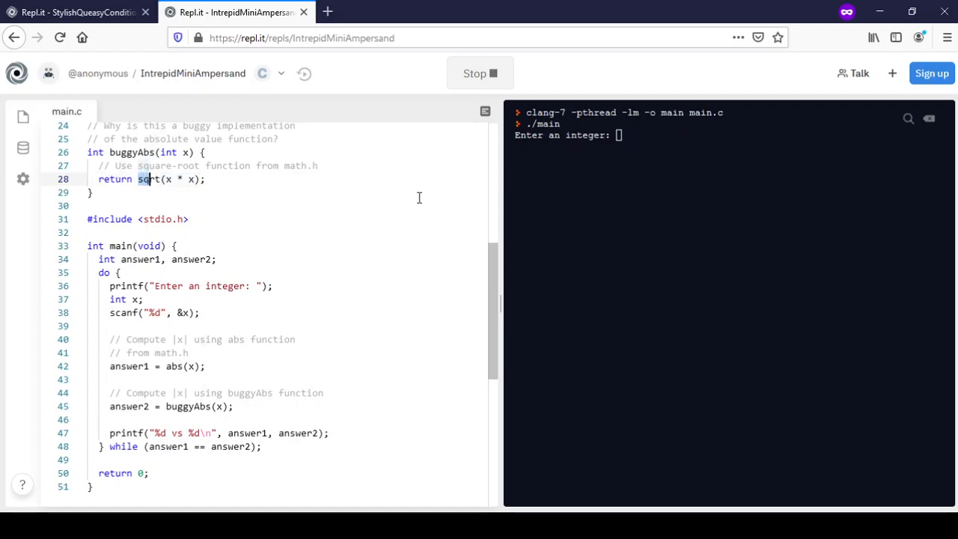
double_click(147, 179)
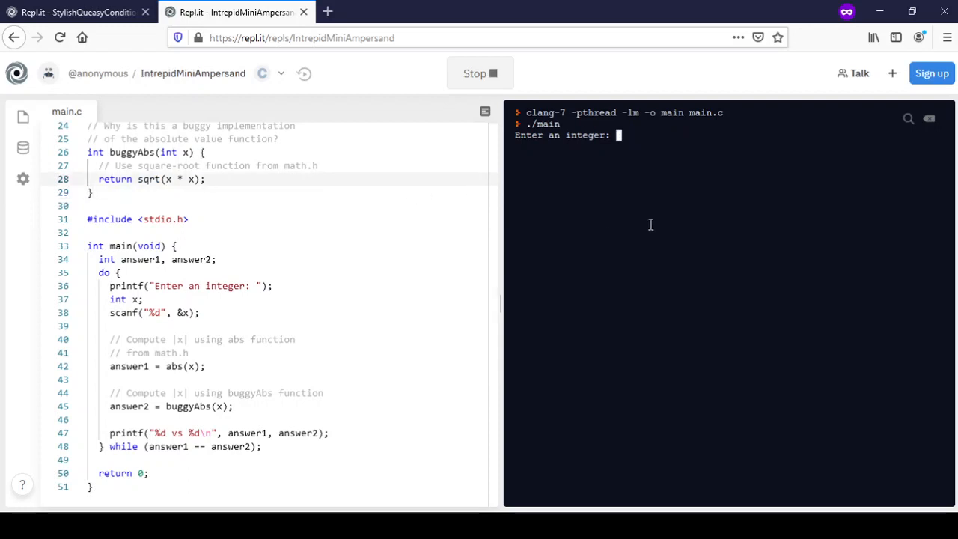
mouse_move(737, 229)
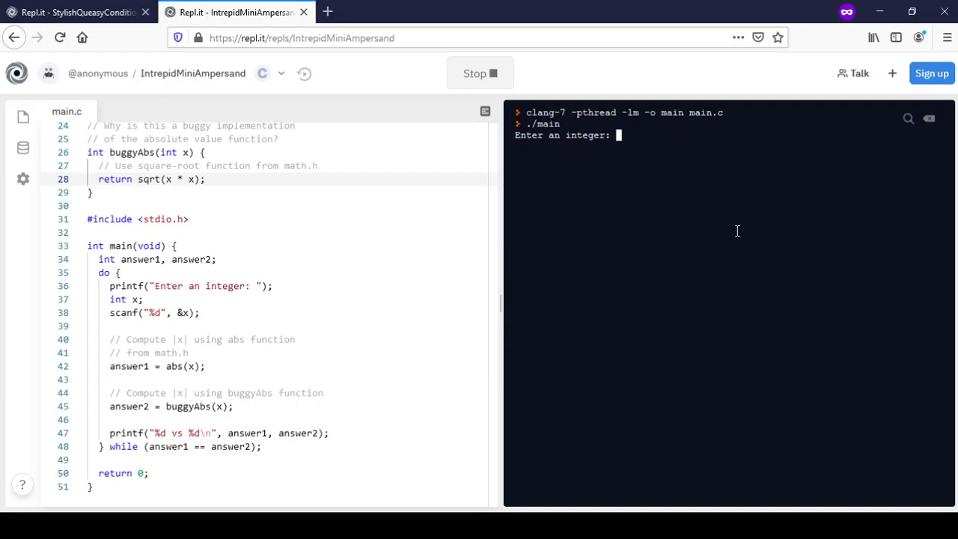
Enter 40000 (prints 40000 vs 40000), then scroll main.c up to the math.h include
text(400)
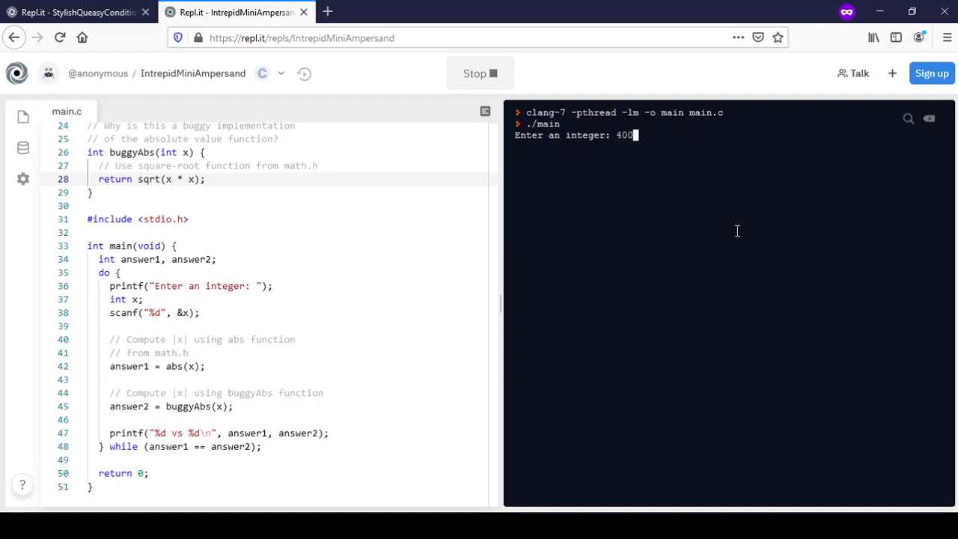
text(00)
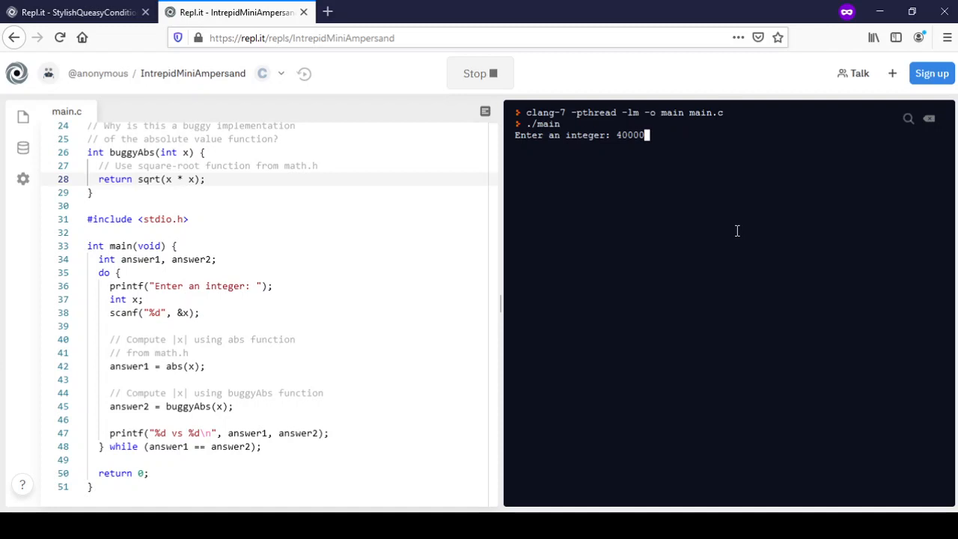
key(Return)
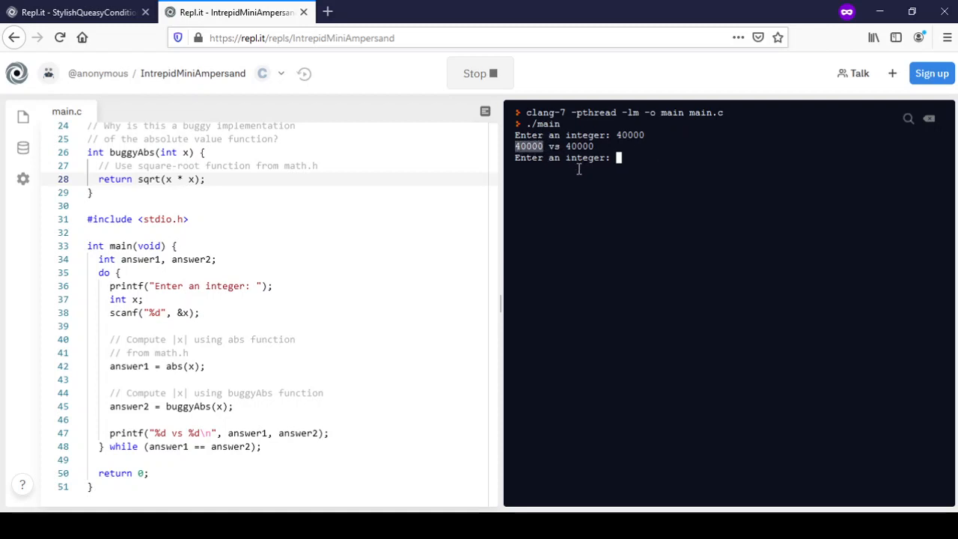
mouse_move(355, 261)
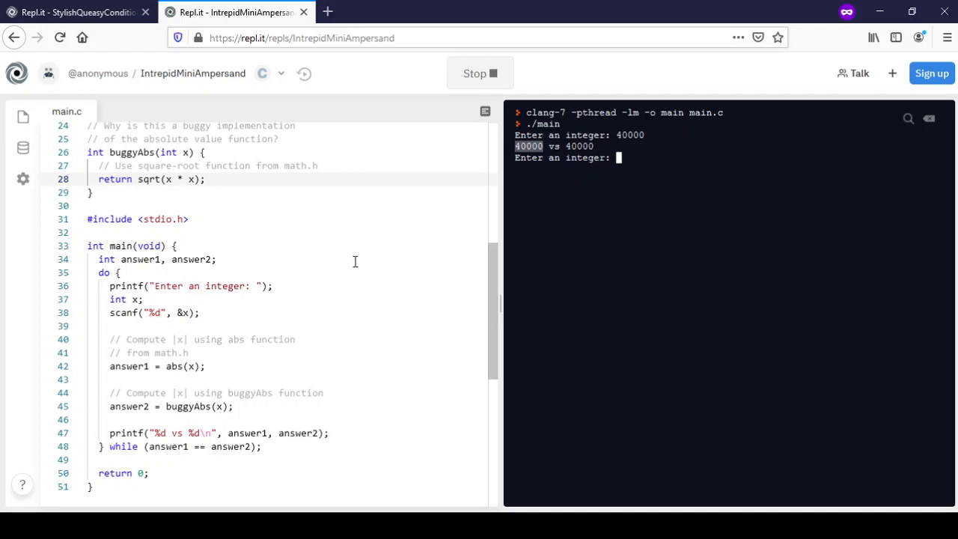
scroll(up, 3)
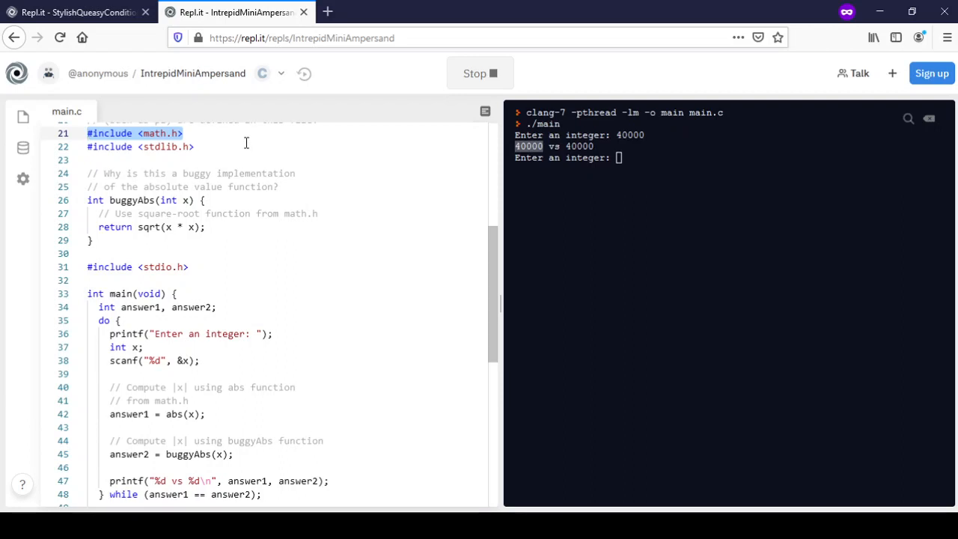
click(195, 146)
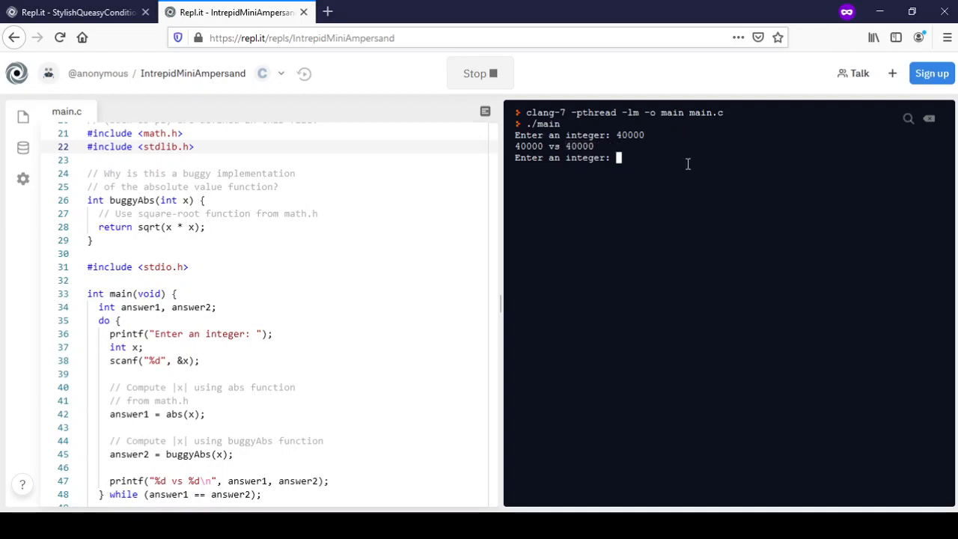
mouse_move(811, 189)
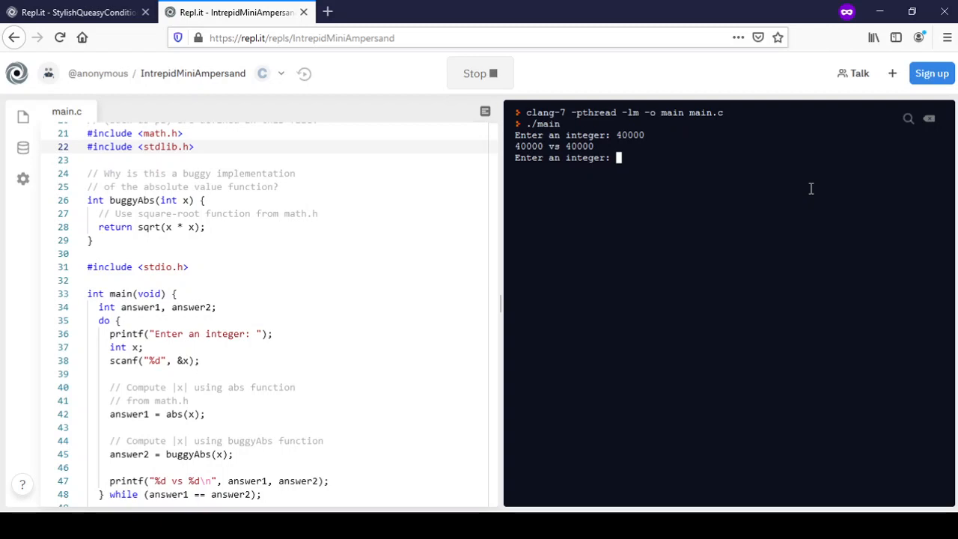
text(5)
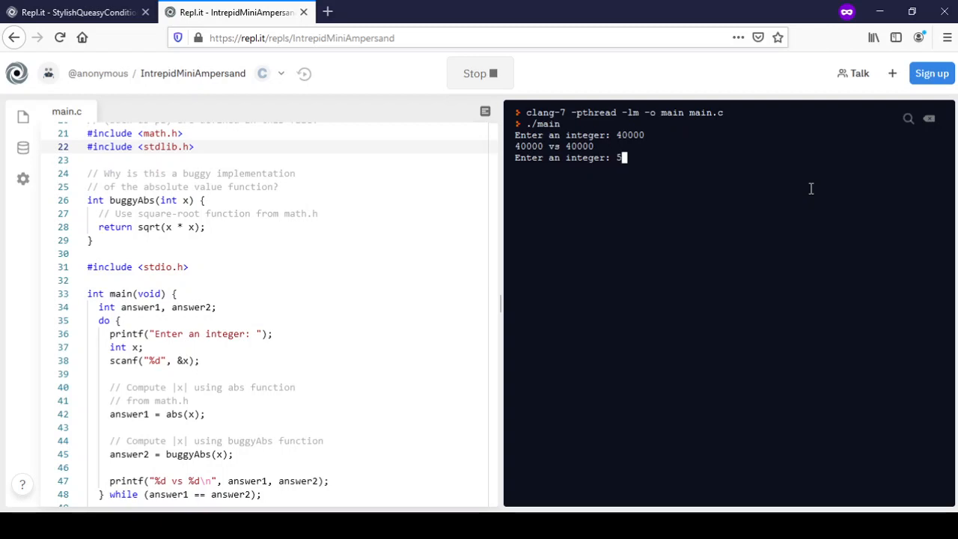
text(000)
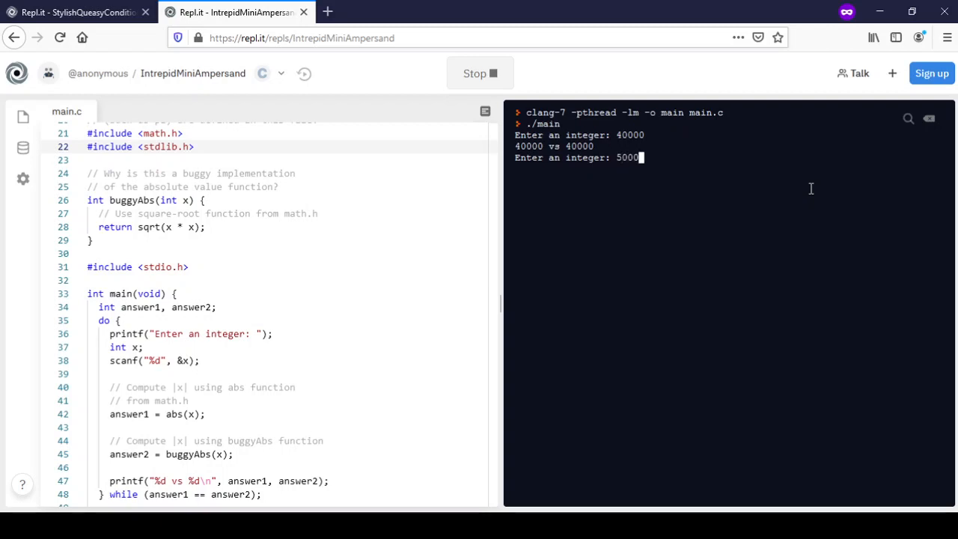
text(0)
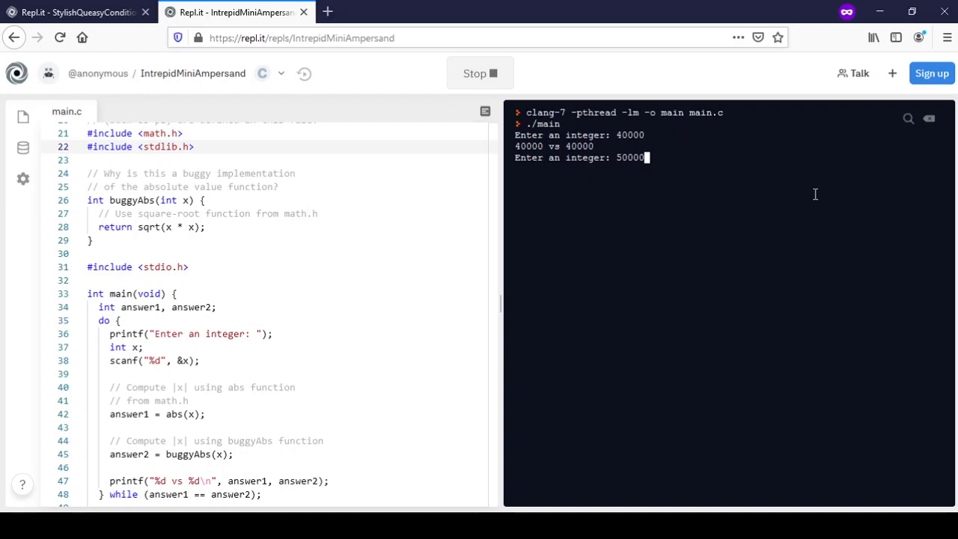
key(Return)
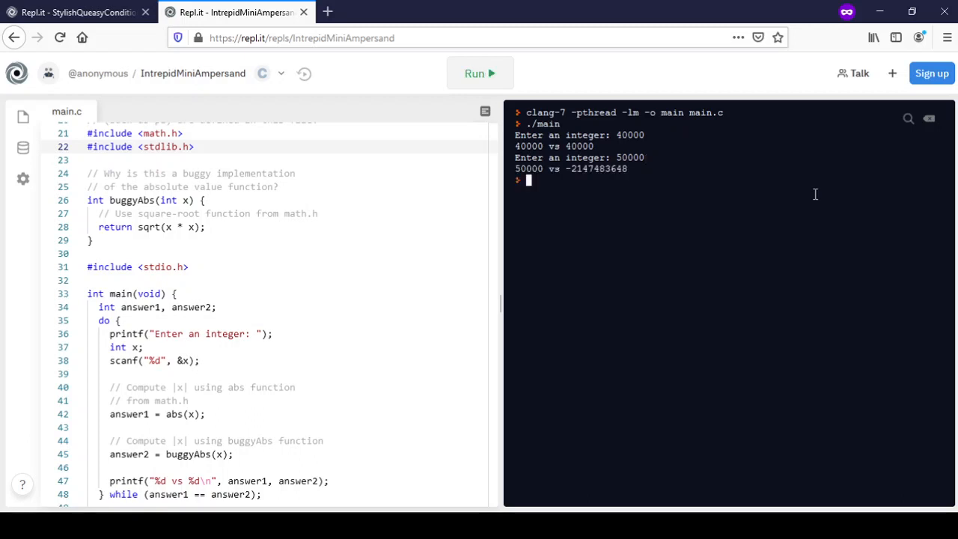
mouse_move(566, 173)
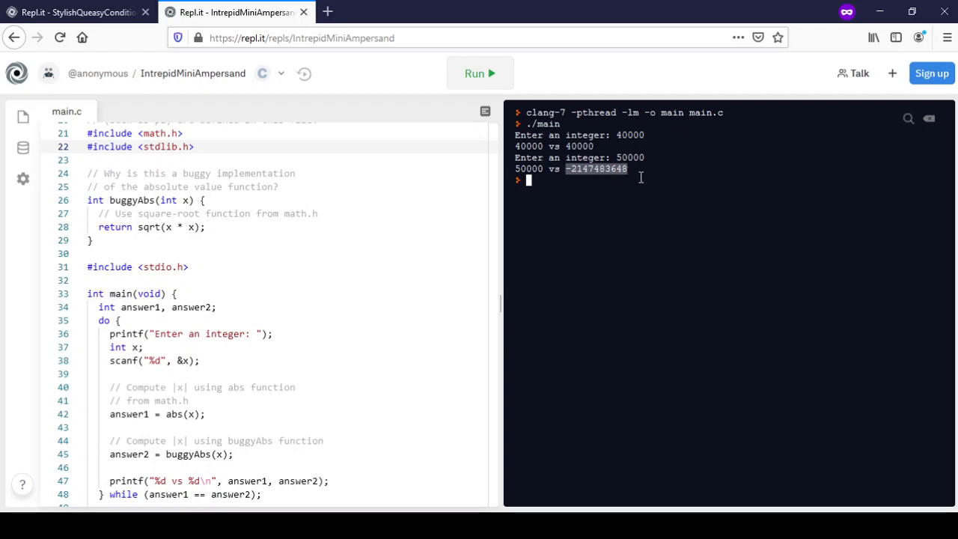
mouse_move(657, 181)
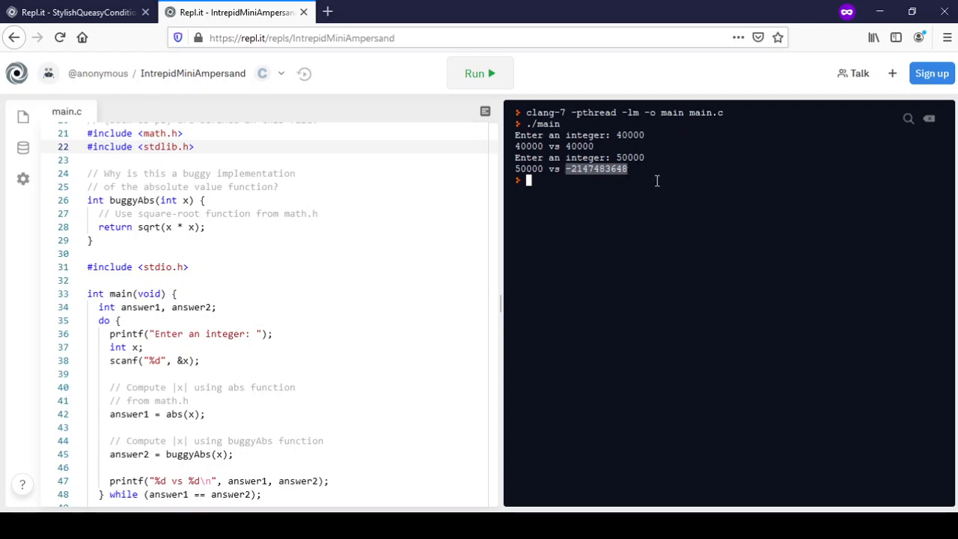
mouse_move(653, 180)
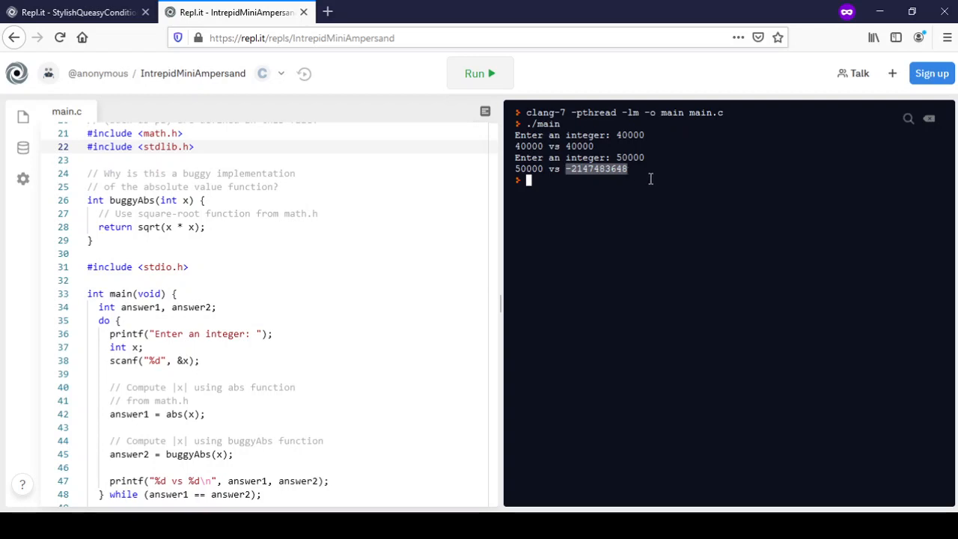
mouse_move(632, 174)
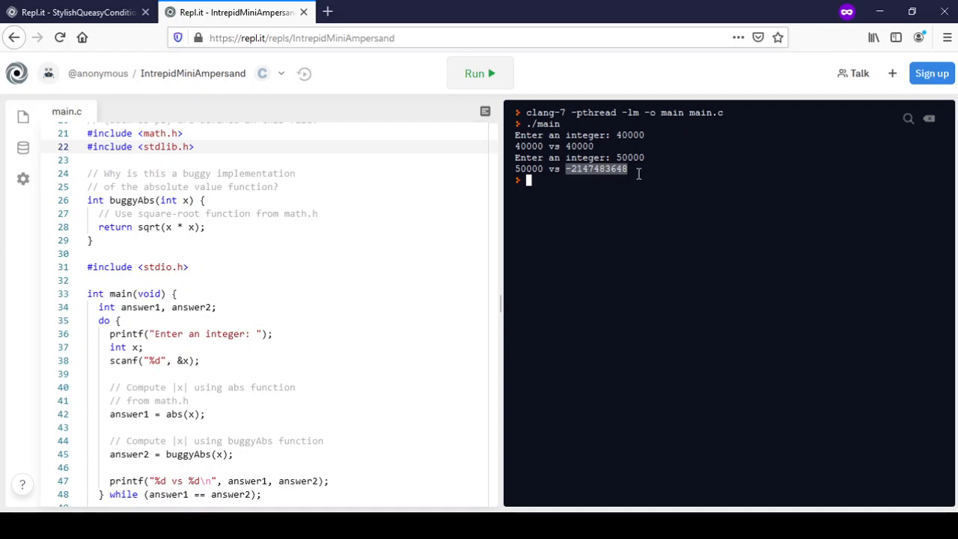
Edit line 28 so buggyAbs reads return (int) sqrt(x * x);
click(258, 239)
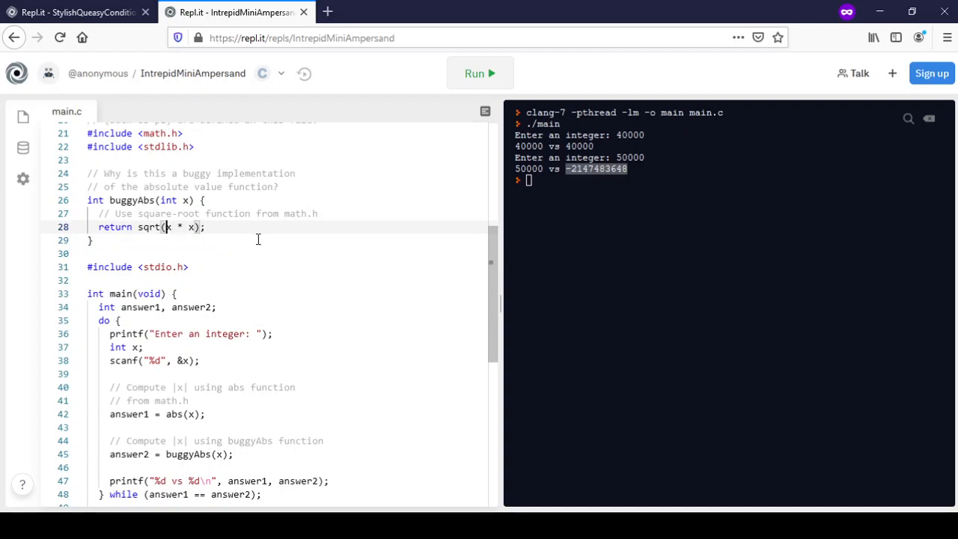
double_click(168, 227)
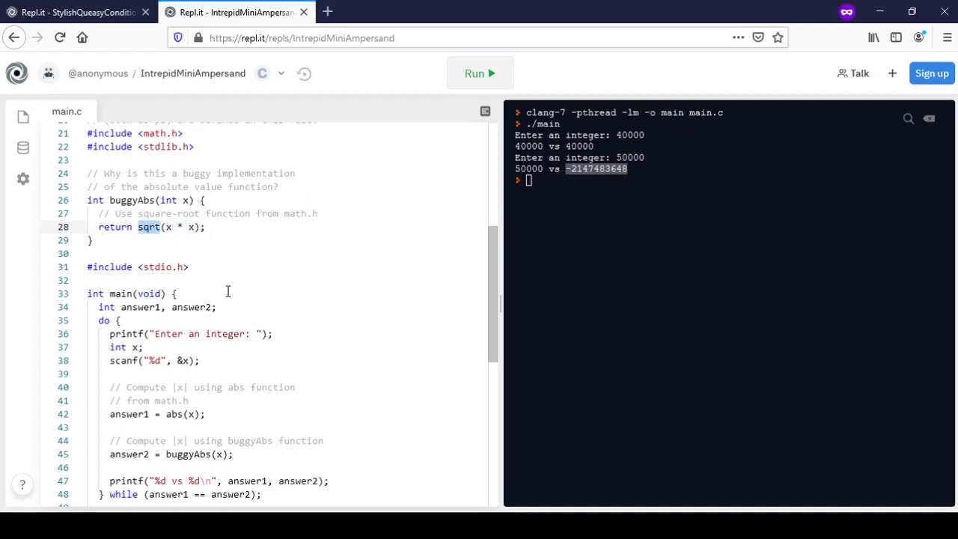
click(169, 227)
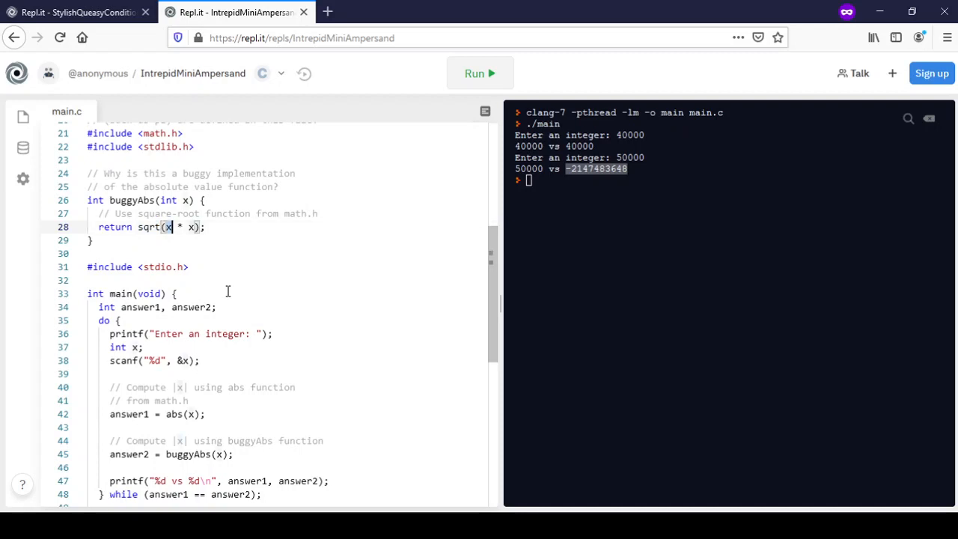
drag(165, 227, 194, 226)
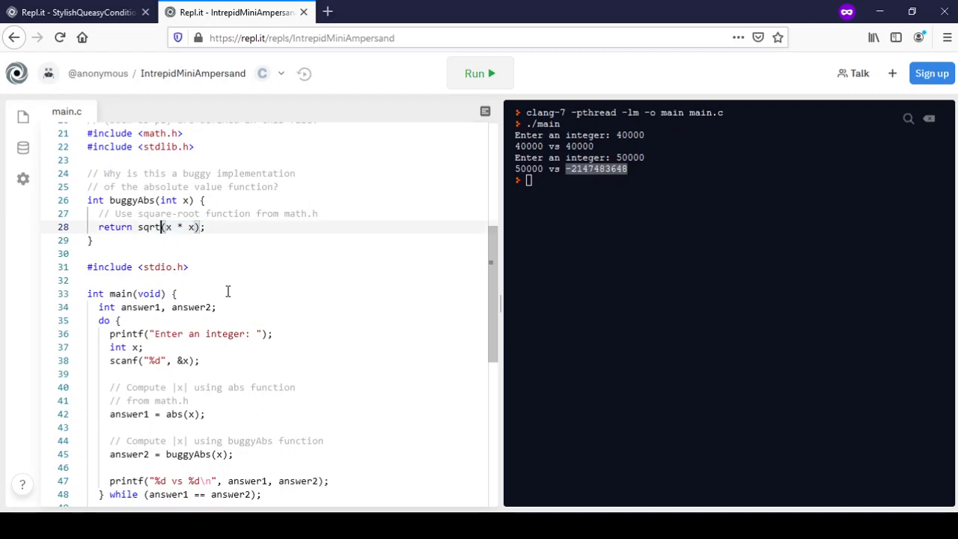
double_click(149, 227)
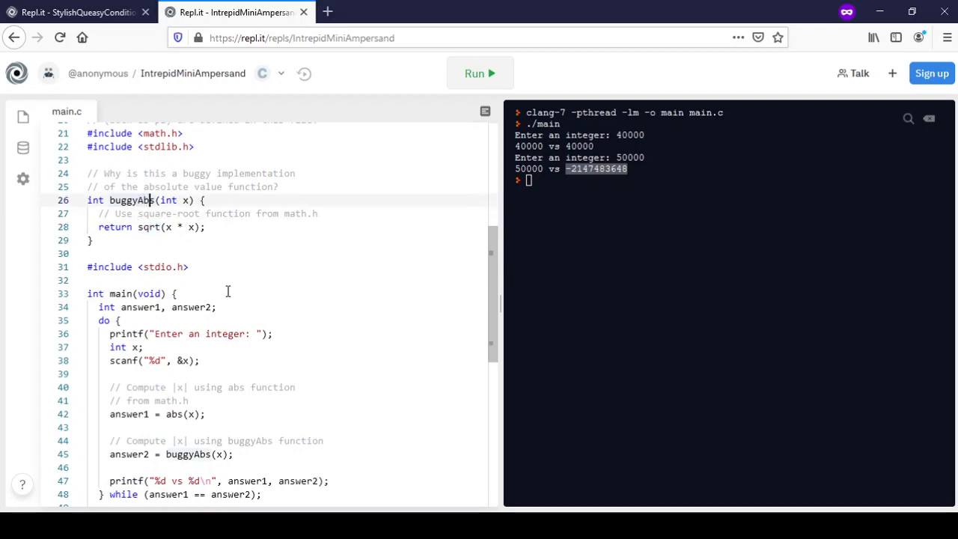
double_click(128, 200)
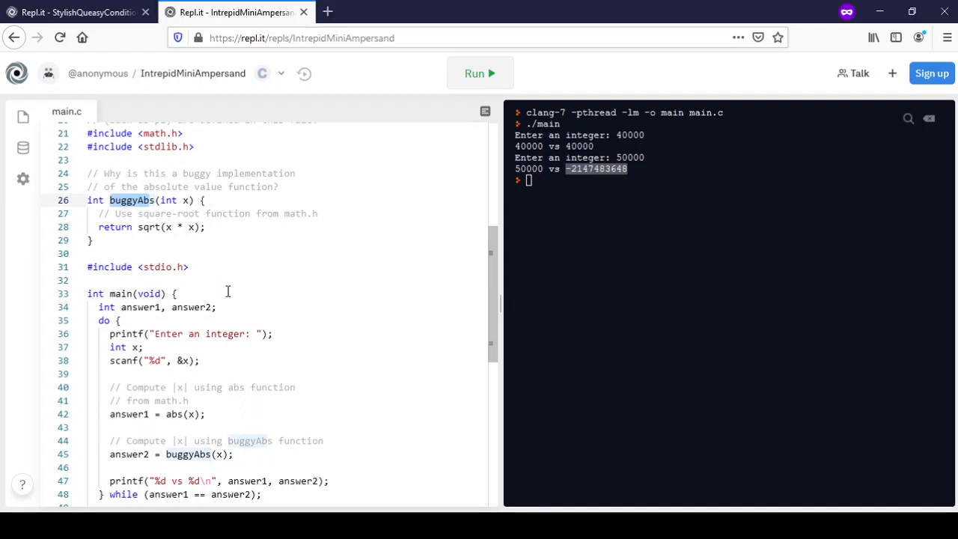
click(137, 227)
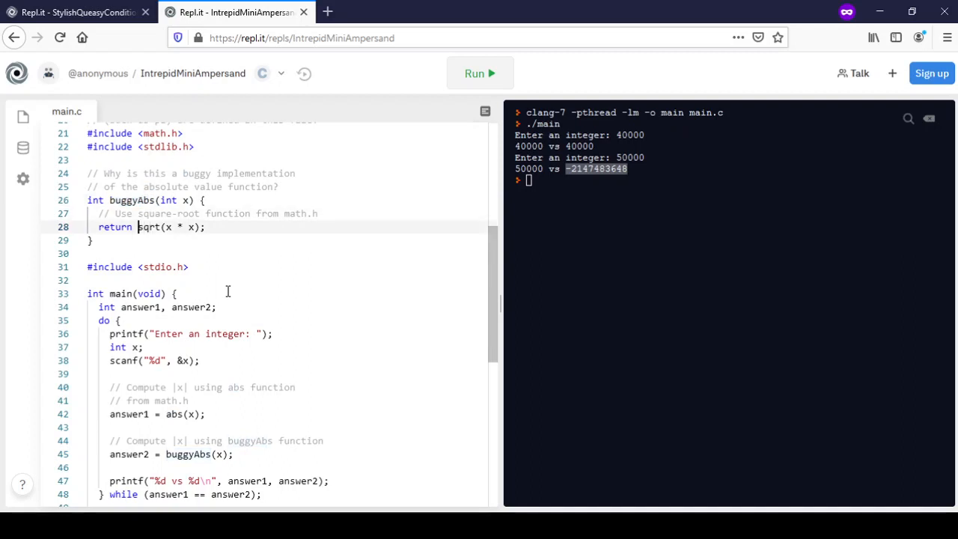
double_click(148, 226)
text( (int))
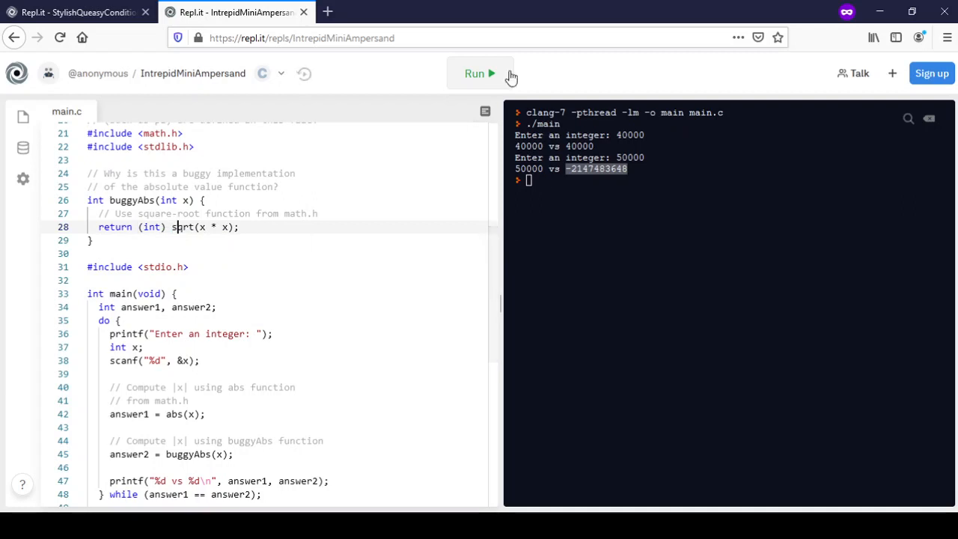
Rerun the program with the int cast and type 50000 into the console
click(474, 73)
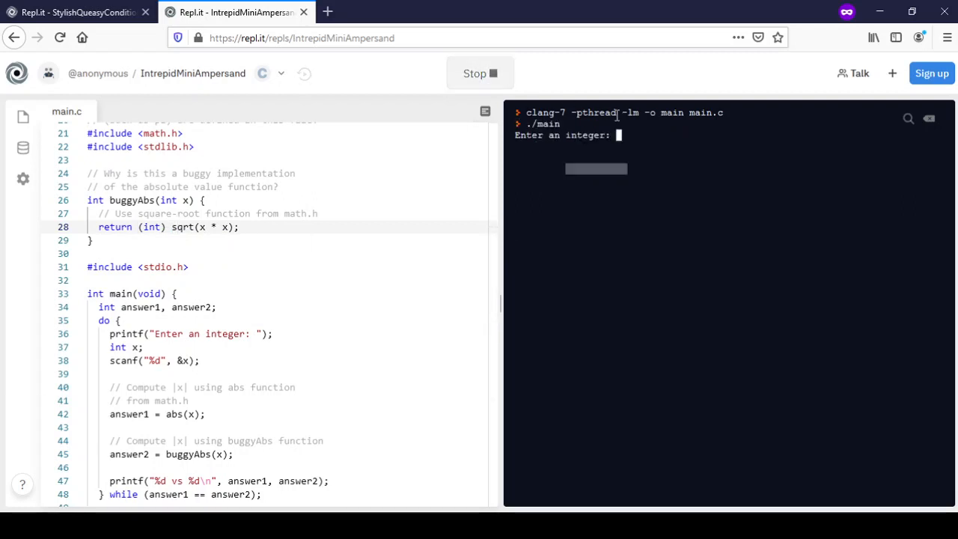
text(50)
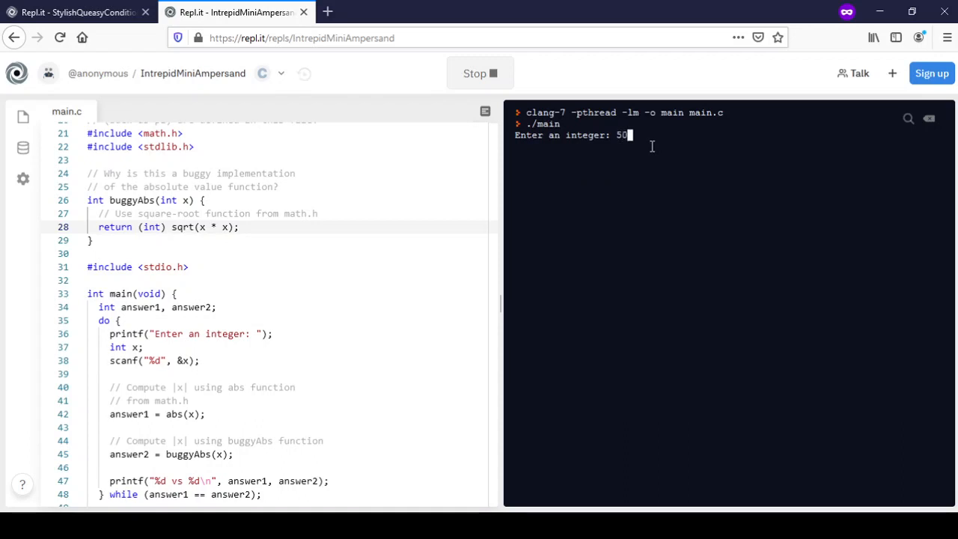
text(000)
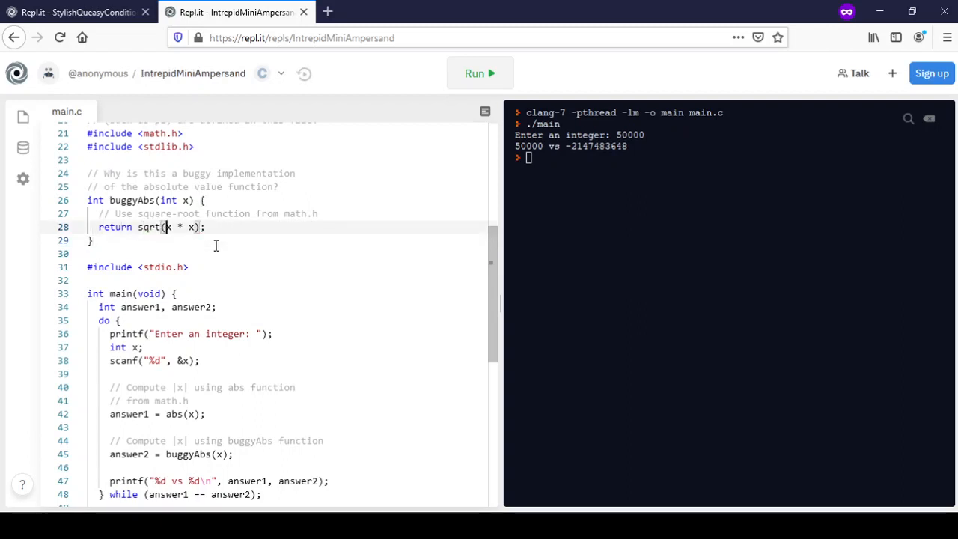
Insert a (double) cast before the first x inside sqrt on line 28
double_click(179, 227)
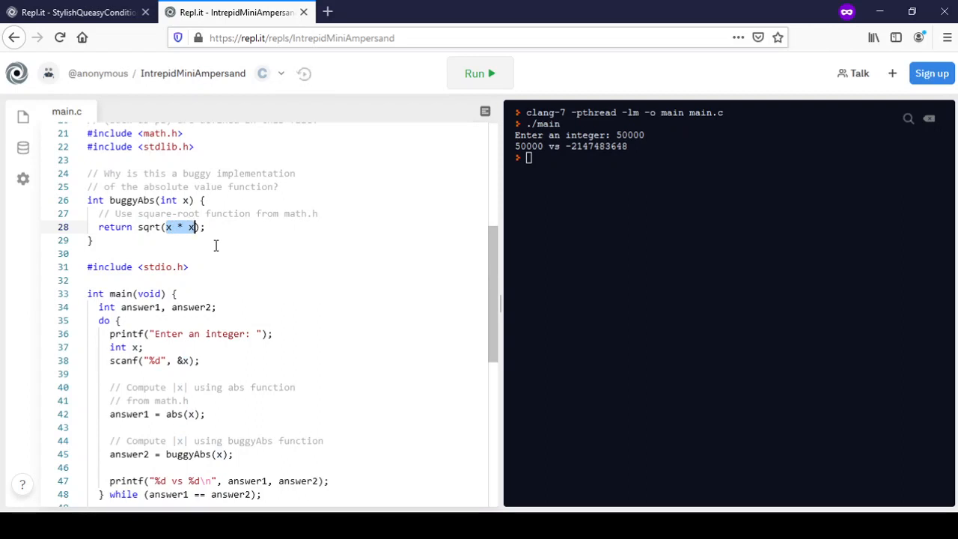
click(169, 227)
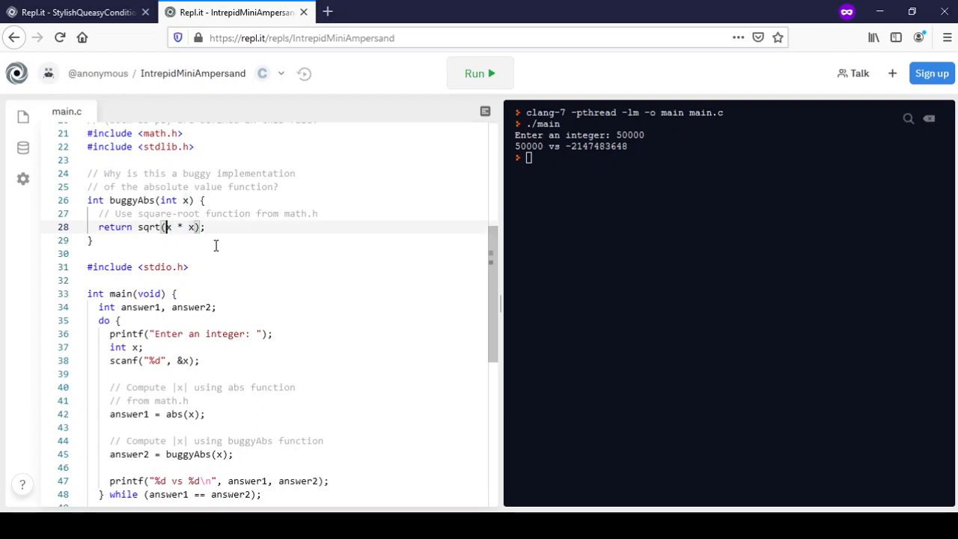
text(((double) x)
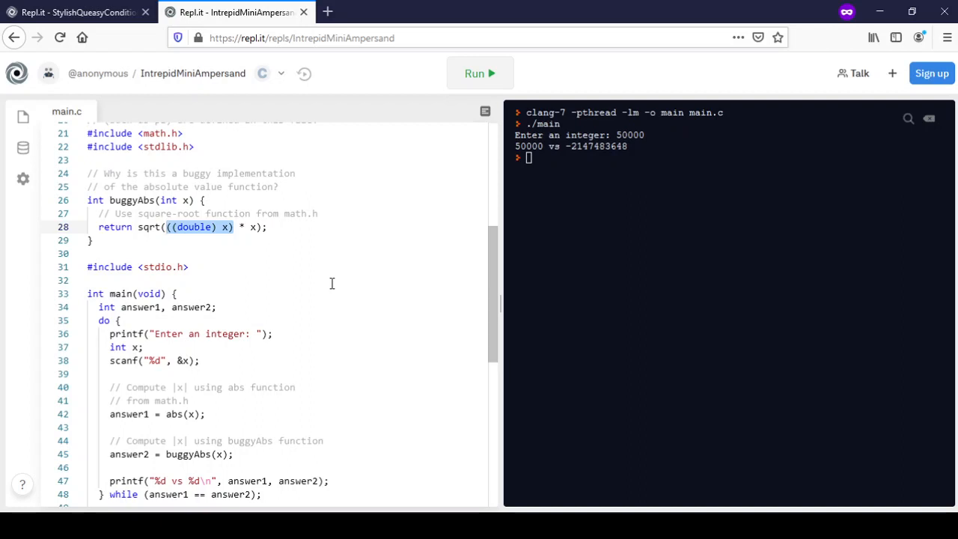
mouse_move(276, 275)
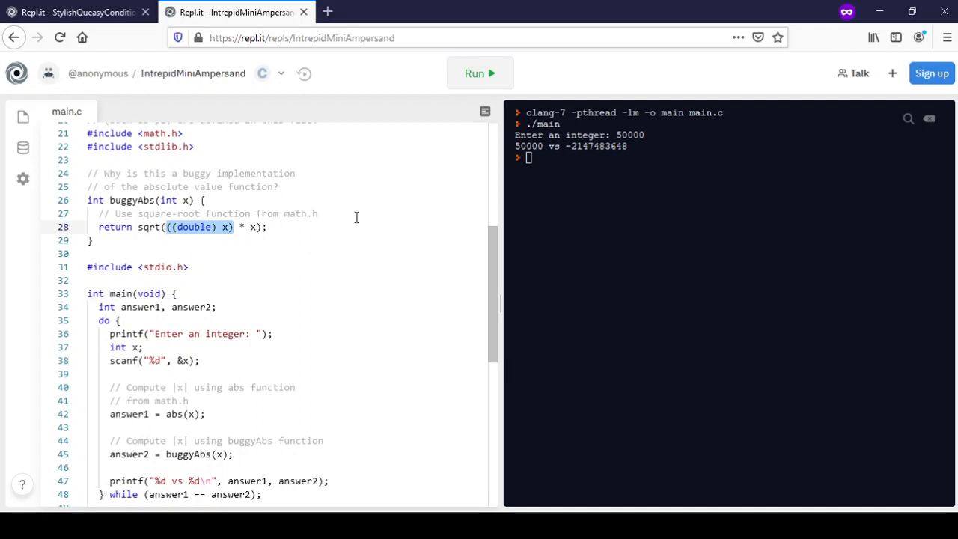
mouse_move(470, 99)
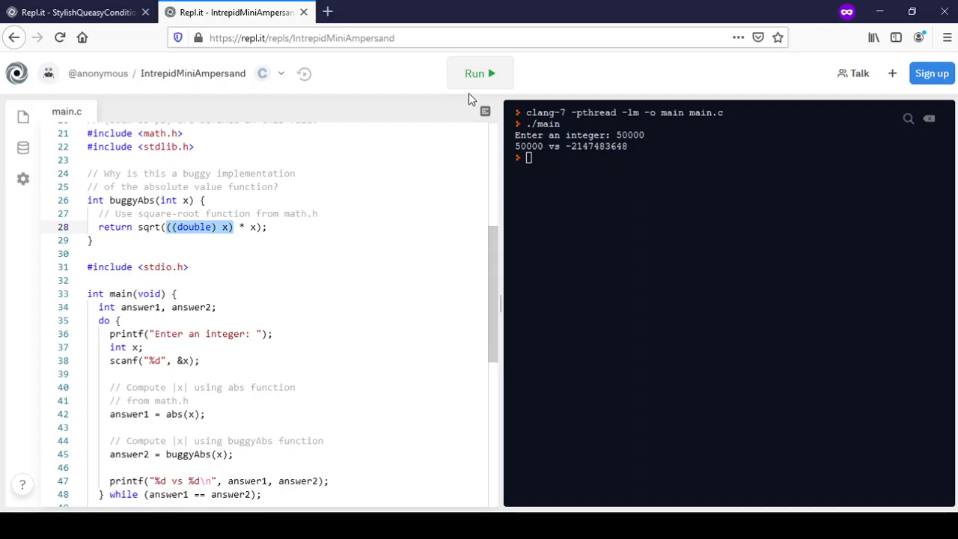
Rerun with the double cast and enter 40000 and 50000 into the console
click(479, 73)
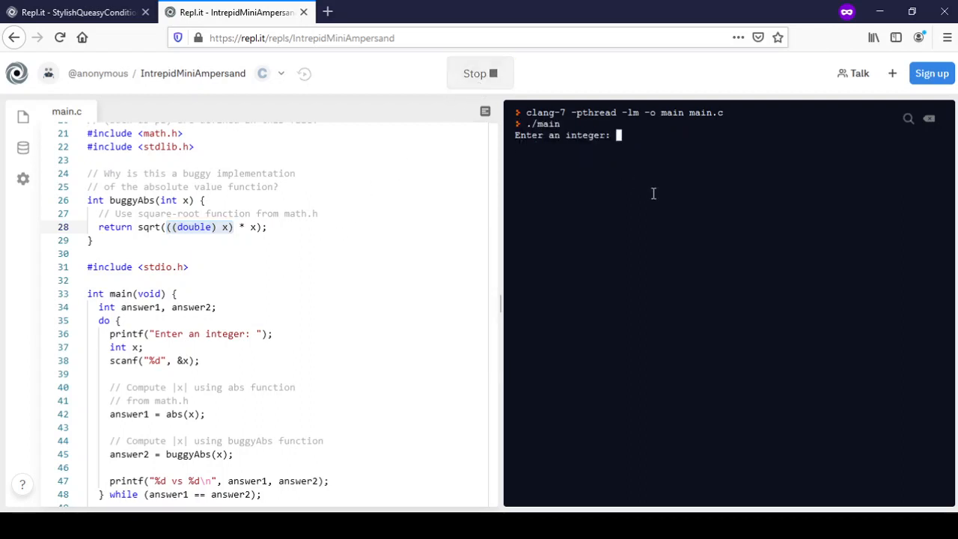
text(400)
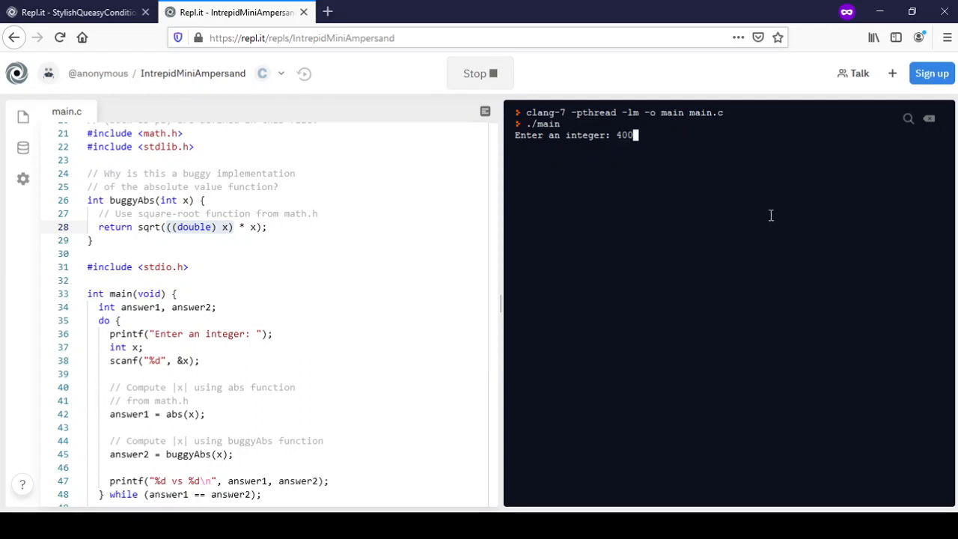
text(00)
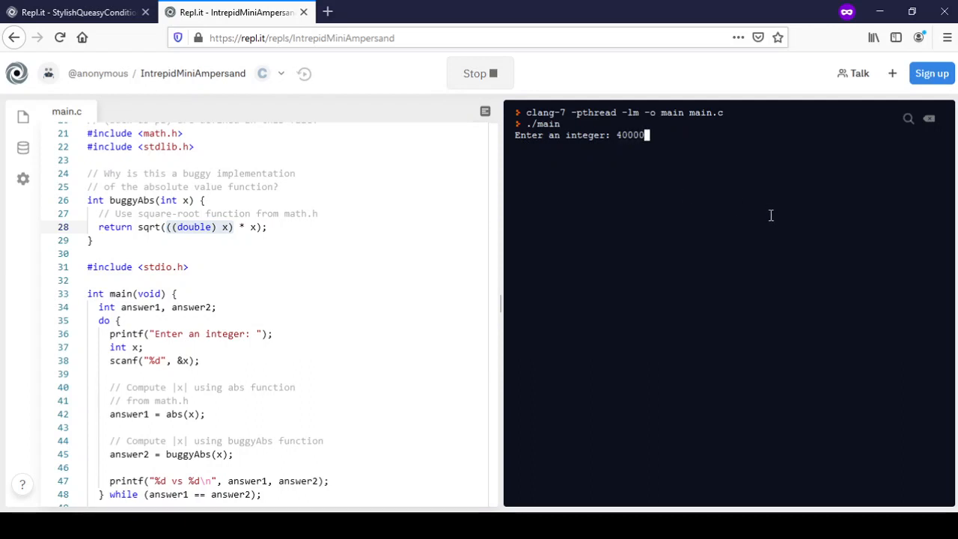
key(Return)
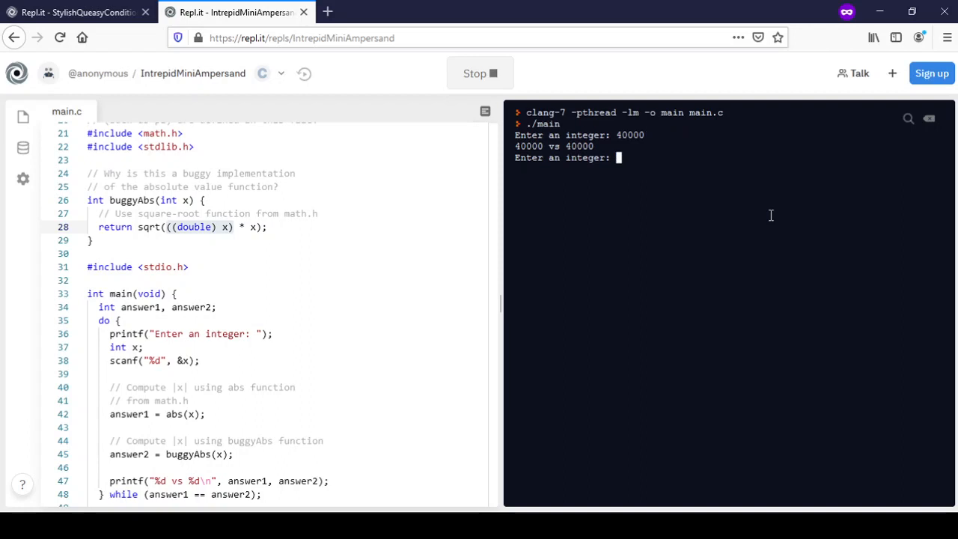
mouse_move(825, 207)
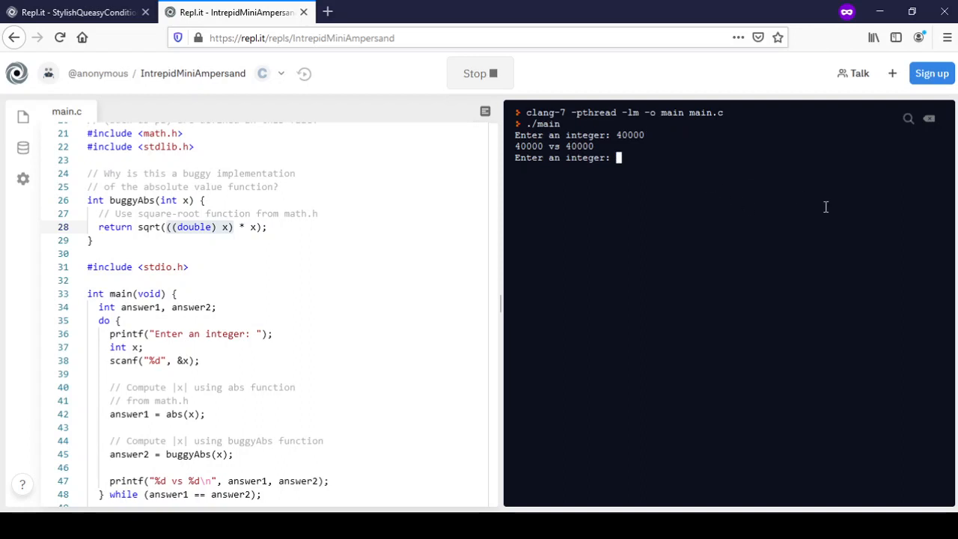
text(50000)
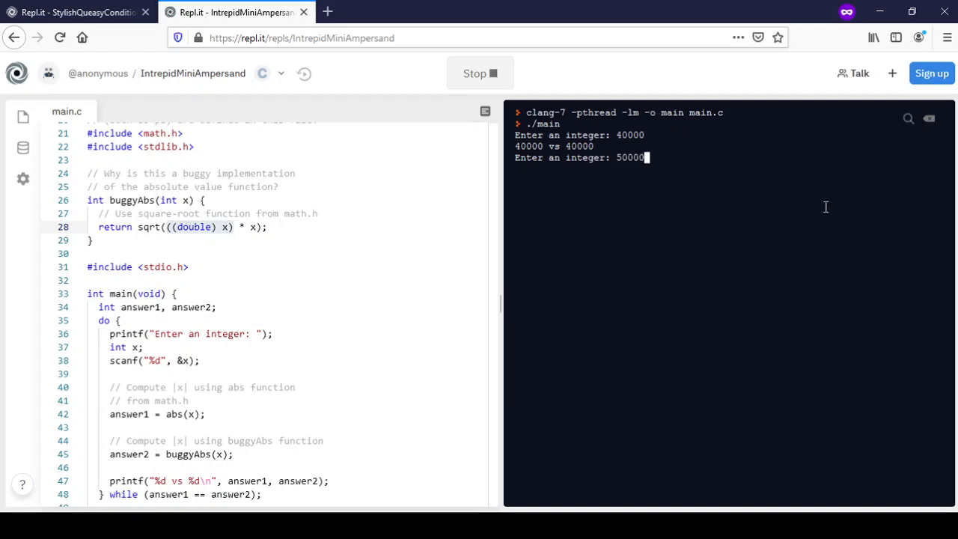
key(Return)
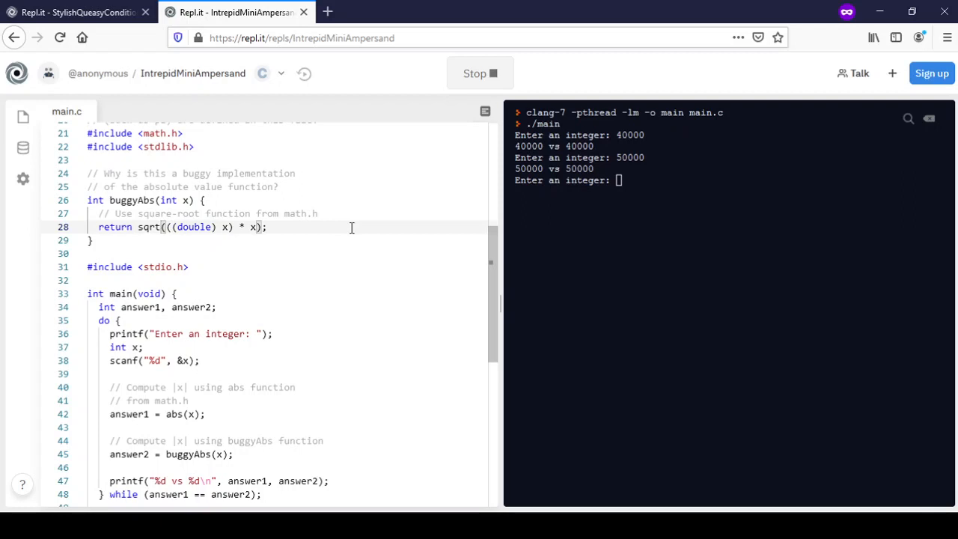
double_click(149, 227)
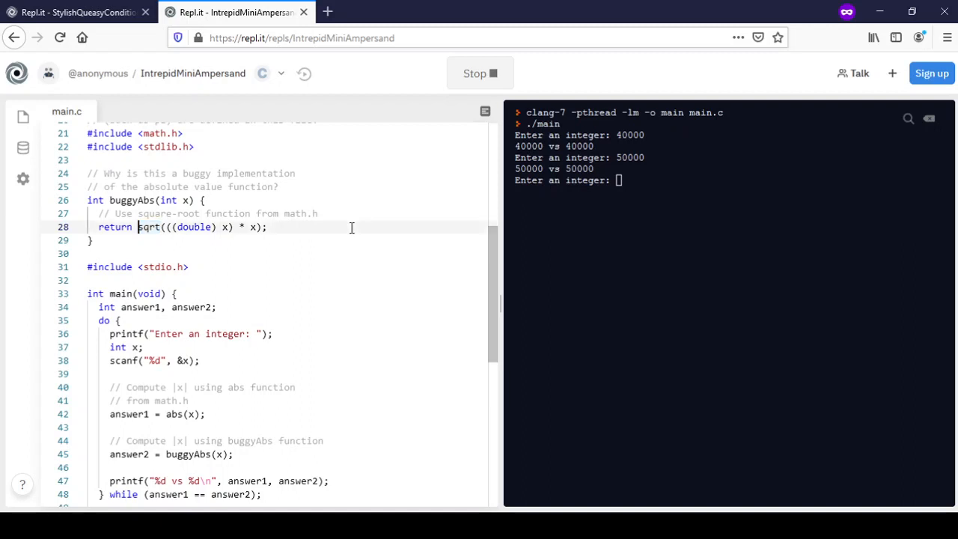
double_click(149, 227)
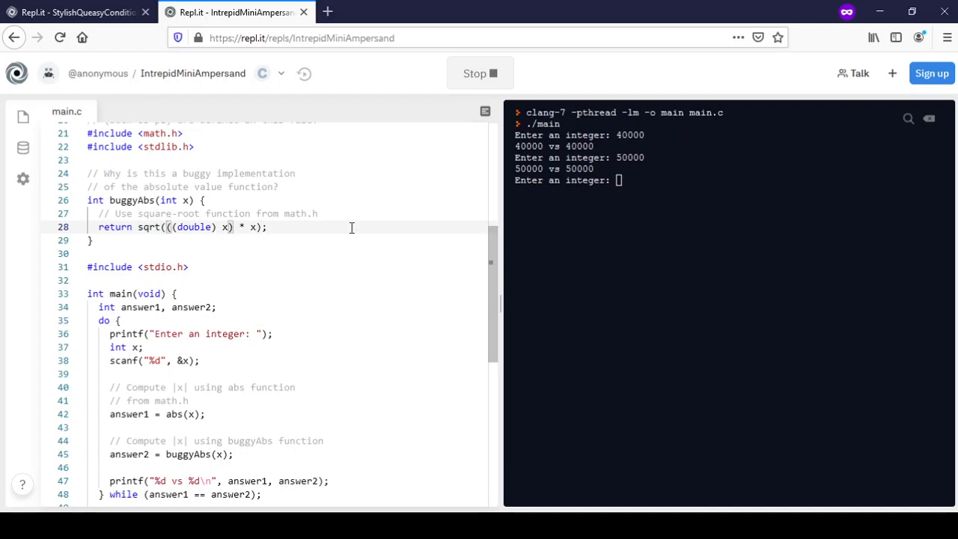
mouse_move(439, 231)
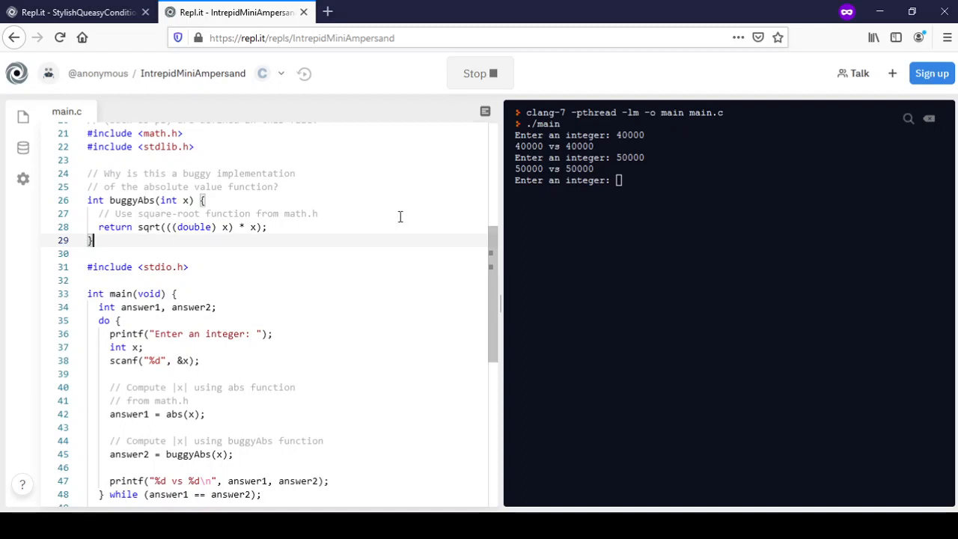
mouse_move(402, 222)
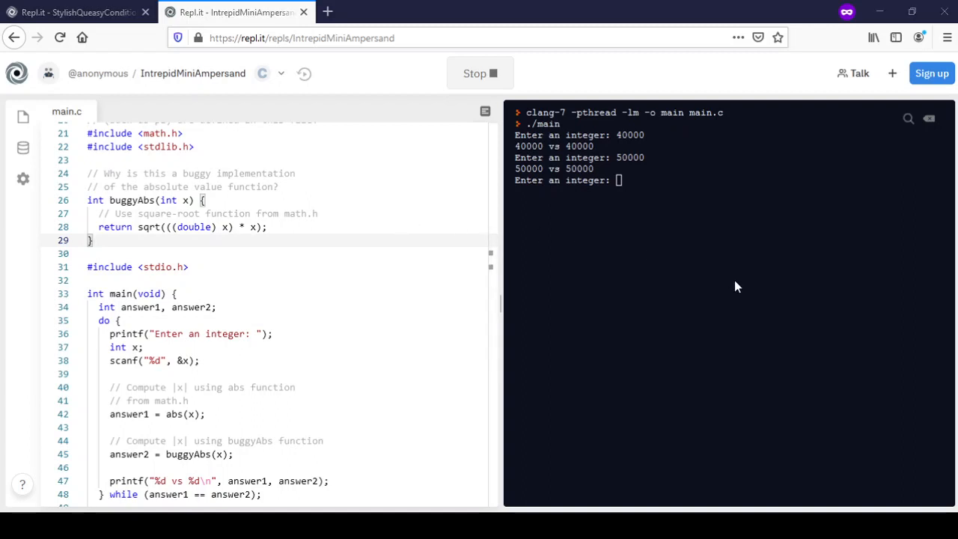
mouse_move(905, 438)
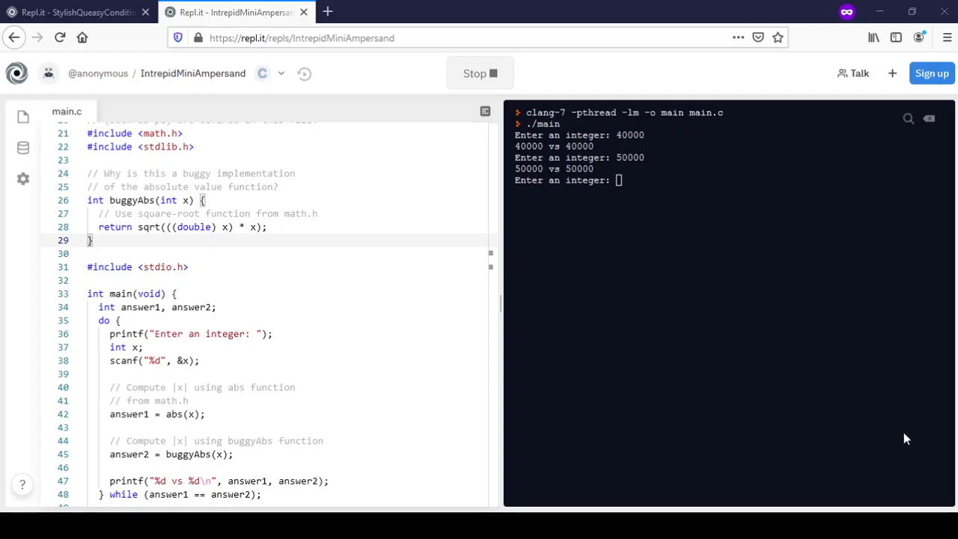
mouse_move(913, 428)
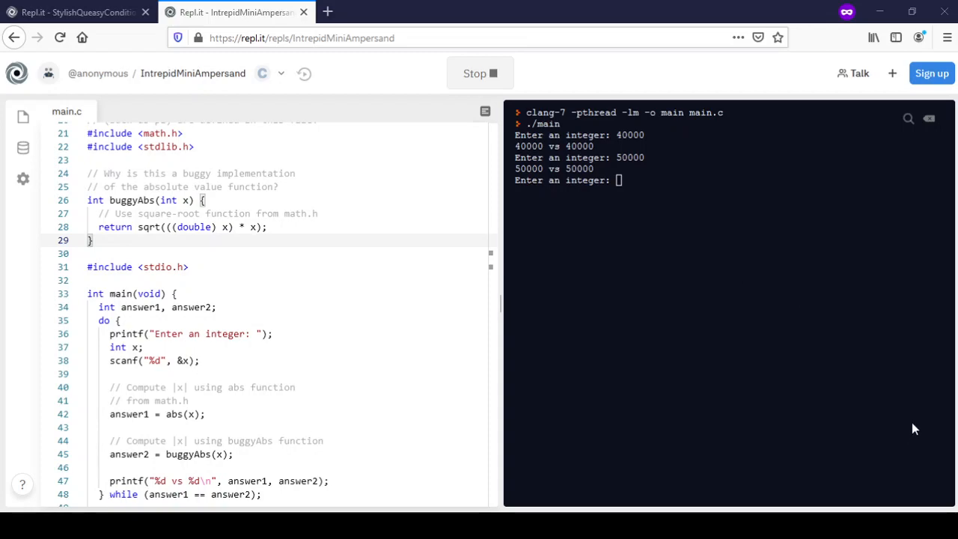